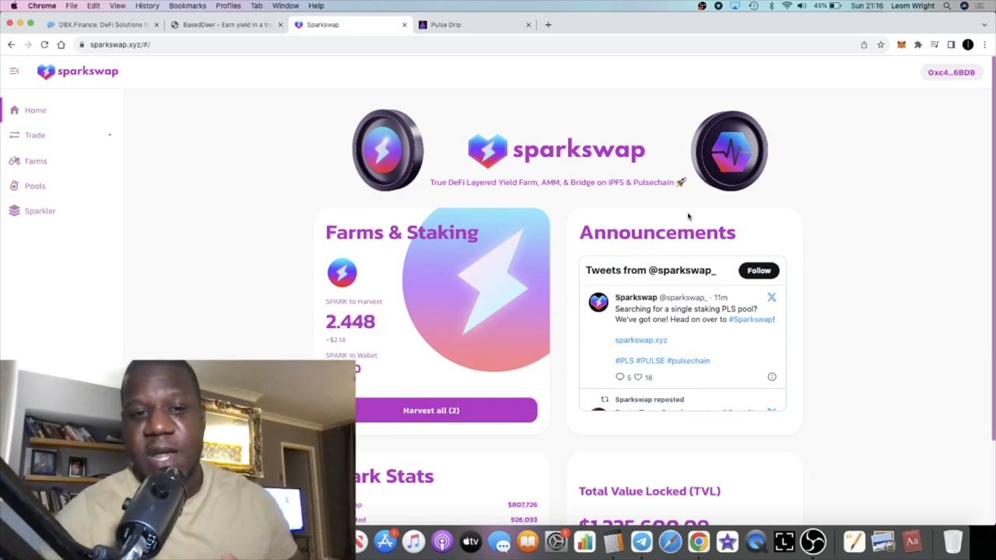
pyautogui.moveTo(722, 260)
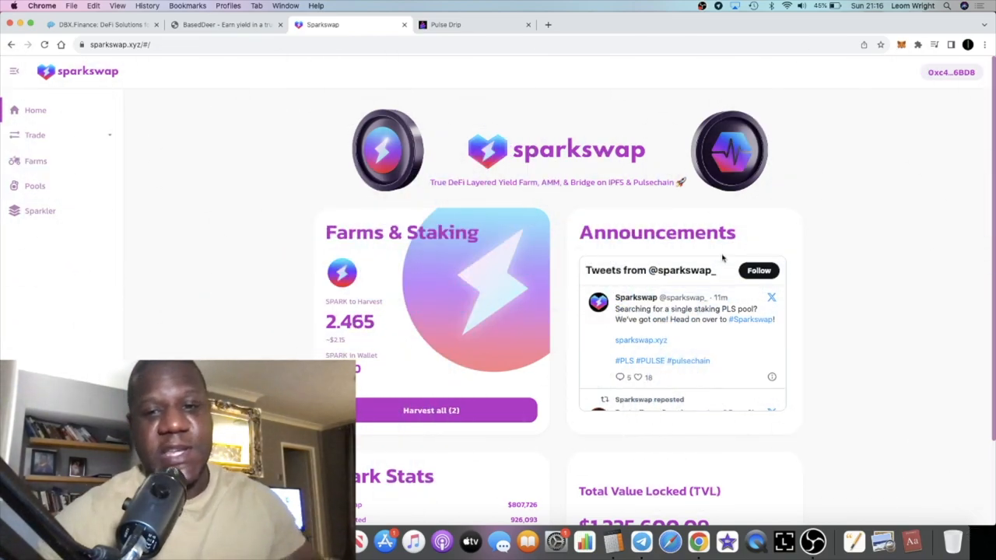
# Load the SPARK/WPLS chart on DEX Screener in a new tab, zoom out, then show Pulse Drip.
pyautogui.scroll(-3)
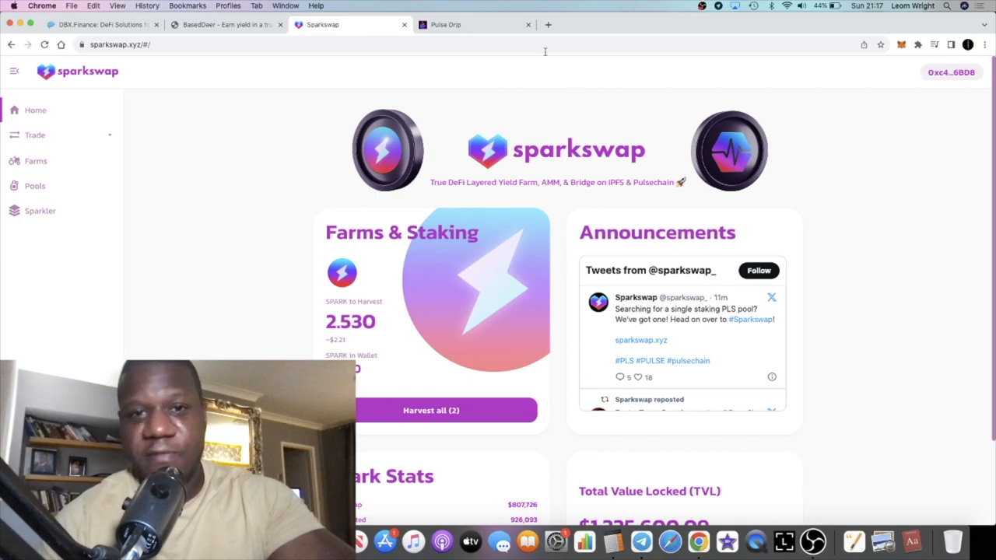
pyautogui.moveTo(563, 105)
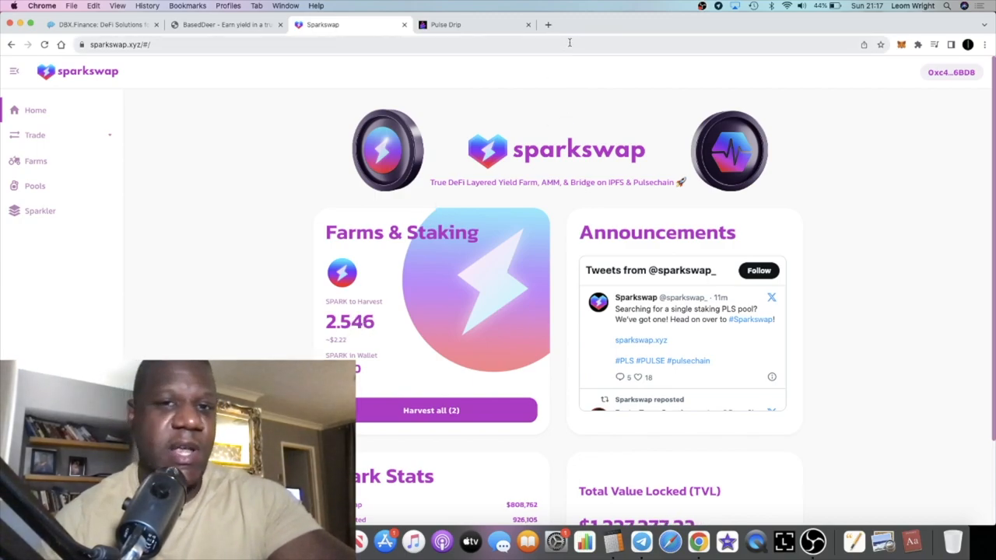
pyautogui.click(549, 24)
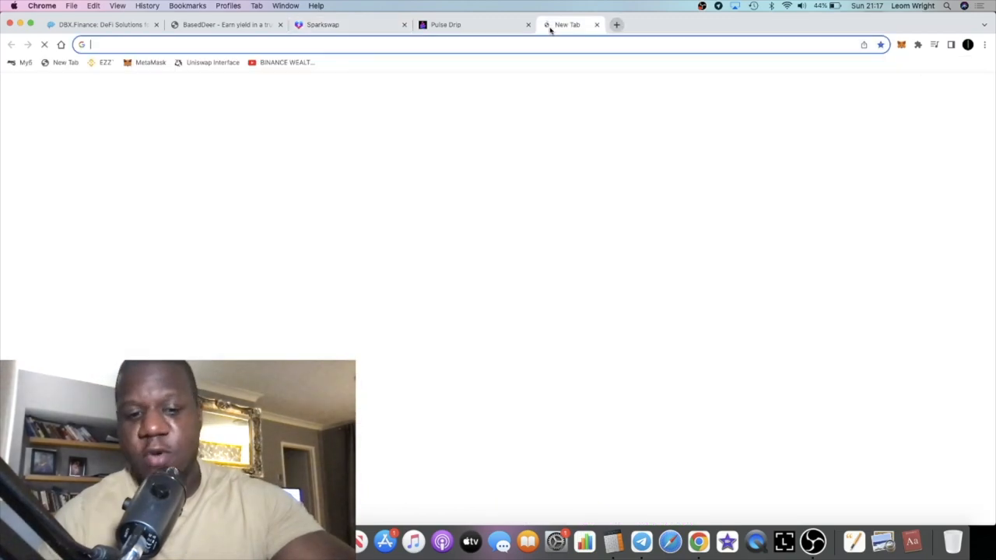
pyautogui.write('sparkswap.xyz')
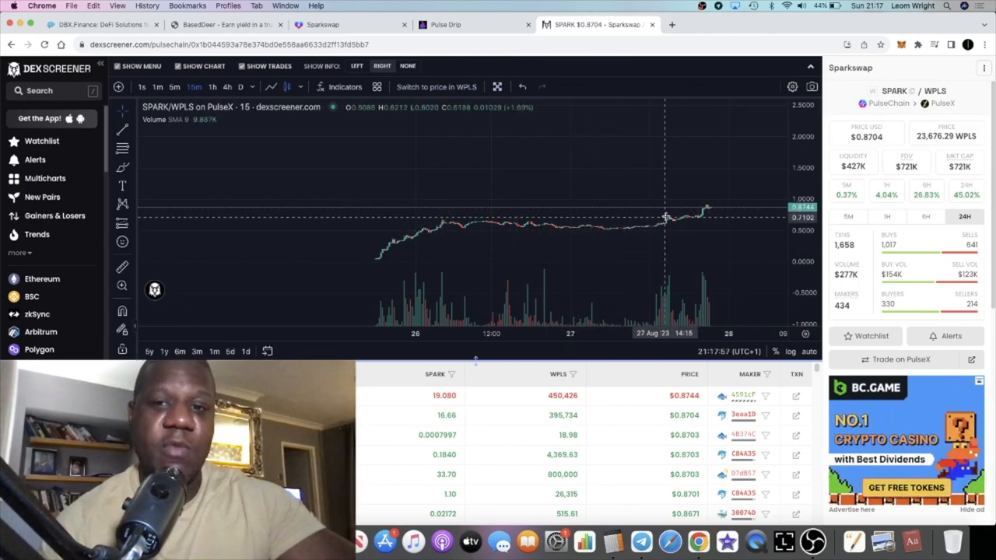
pyautogui.moveTo(590, 230)
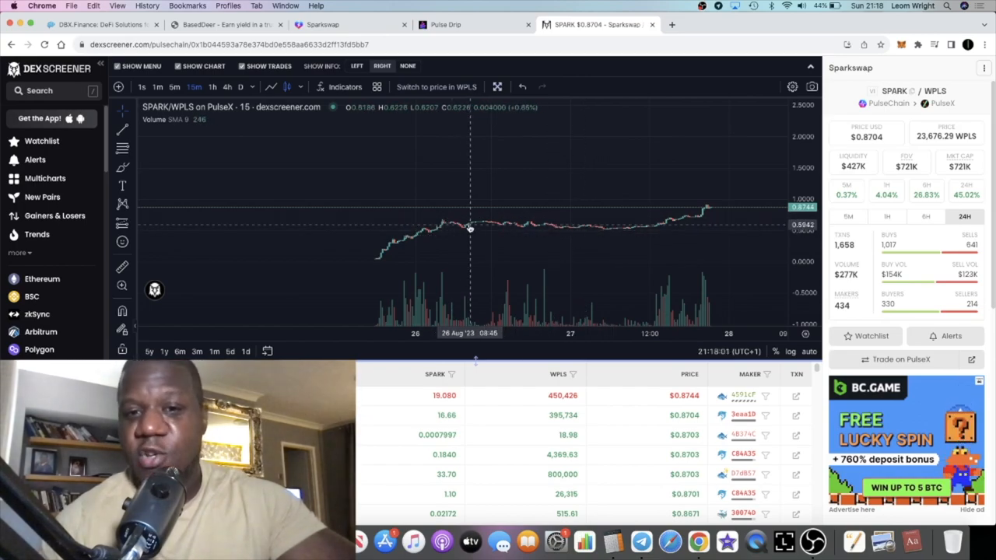
pyautogui.moveTo(536, 218)
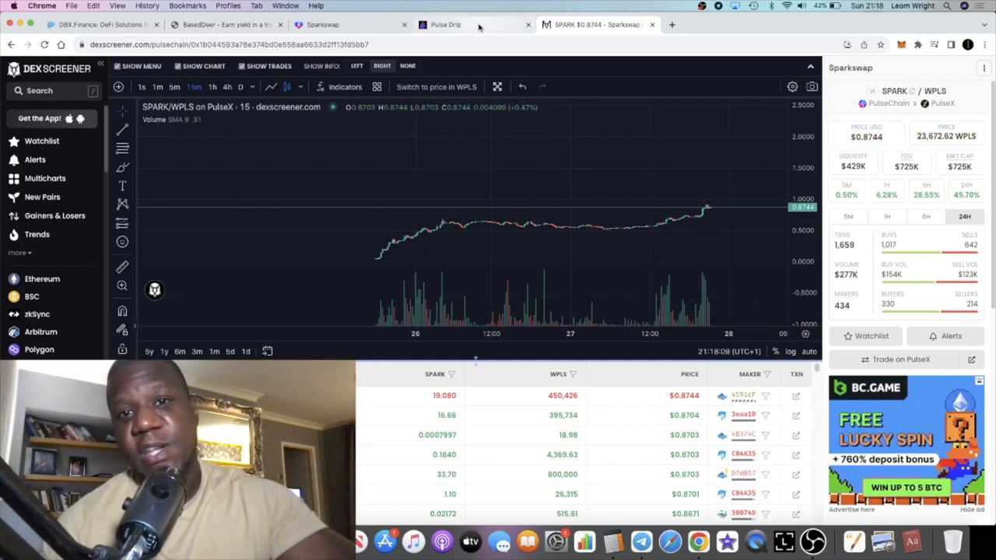
pyautogui.moveTo(728, 253)
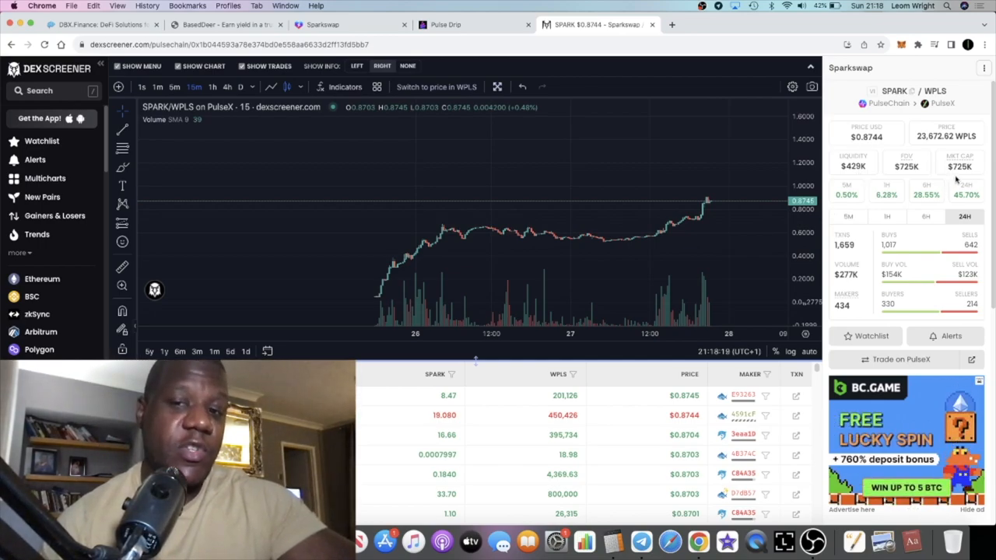
pyautogui.moveTo(663, 164)
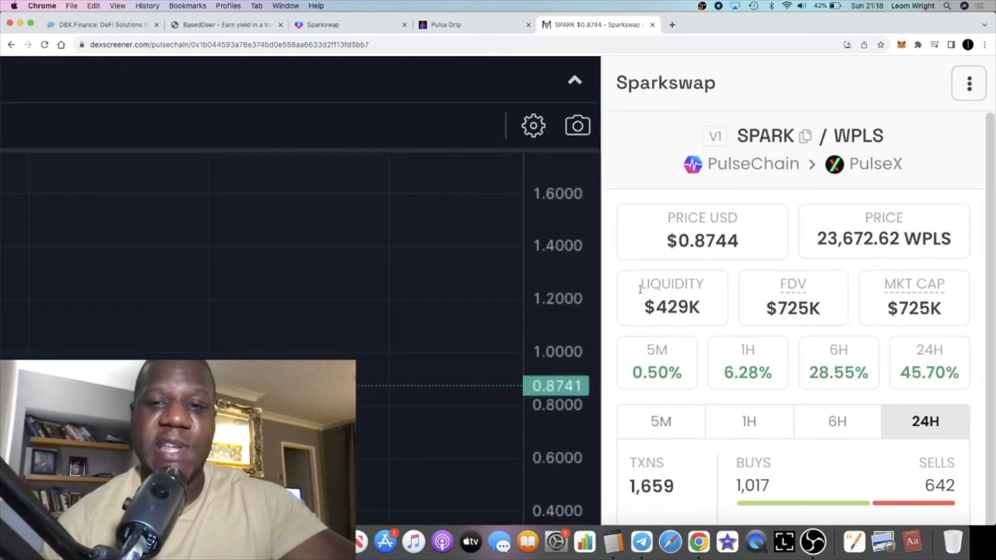
pyautogui.click(574, 80)
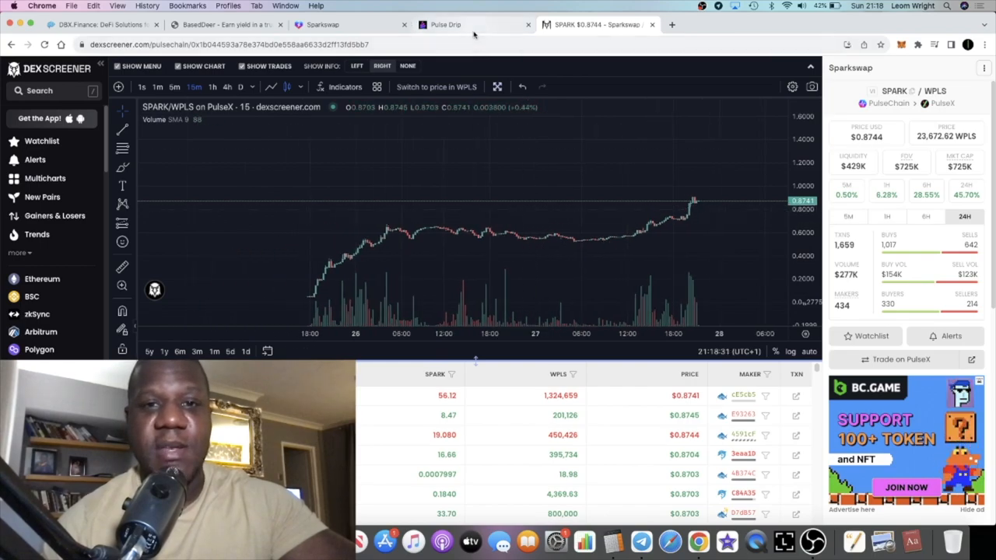
pyautogui.moveTo(445, 24)
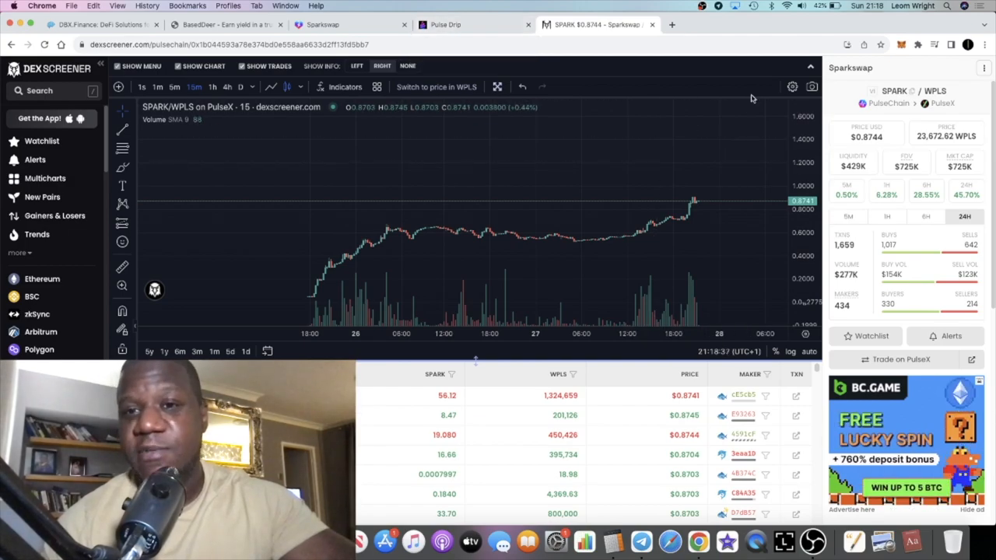
pyautogui.moveTo(544, 130)
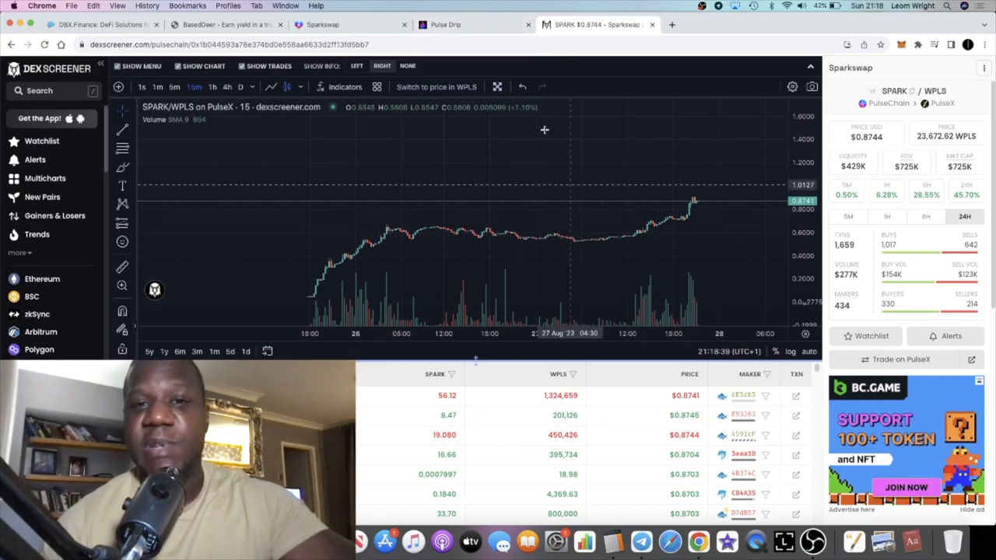
pyautogui.click(446, 24)
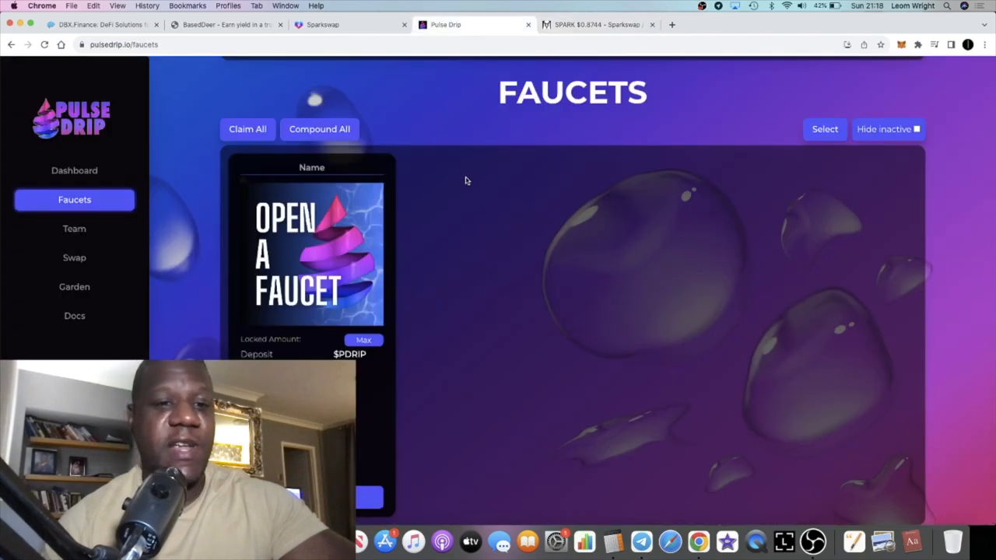
# Return to the Sparkswap tab's home dashboard, now showing 2.677 SPARK to harvest.
pyautogui.click(346, 24)
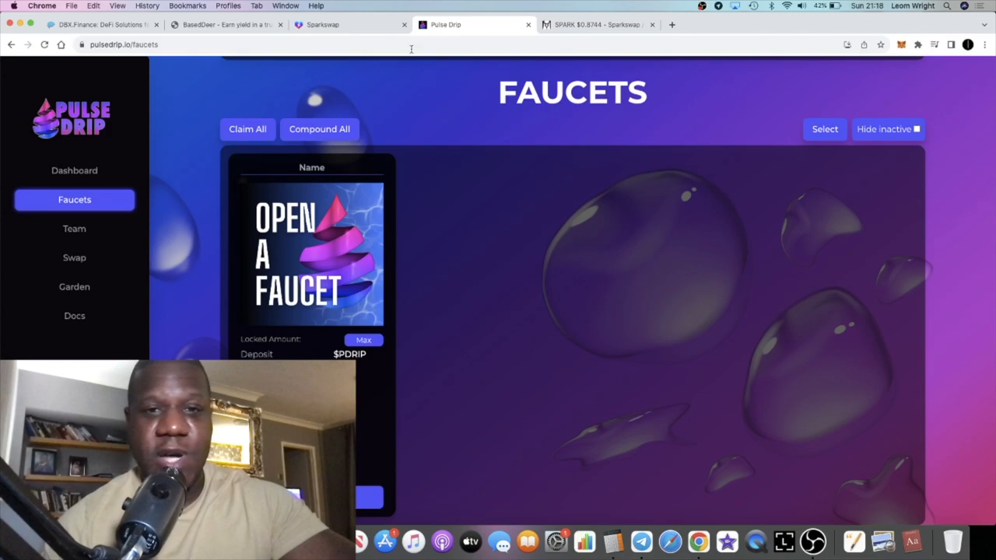
pyautogui.click(347, 24)
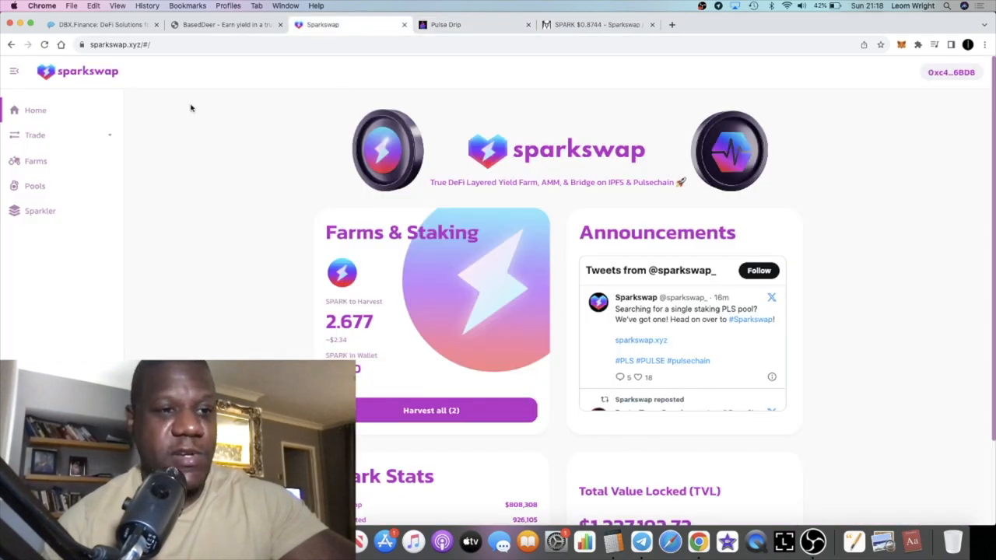
pyautogui.moveTo(62, 185)
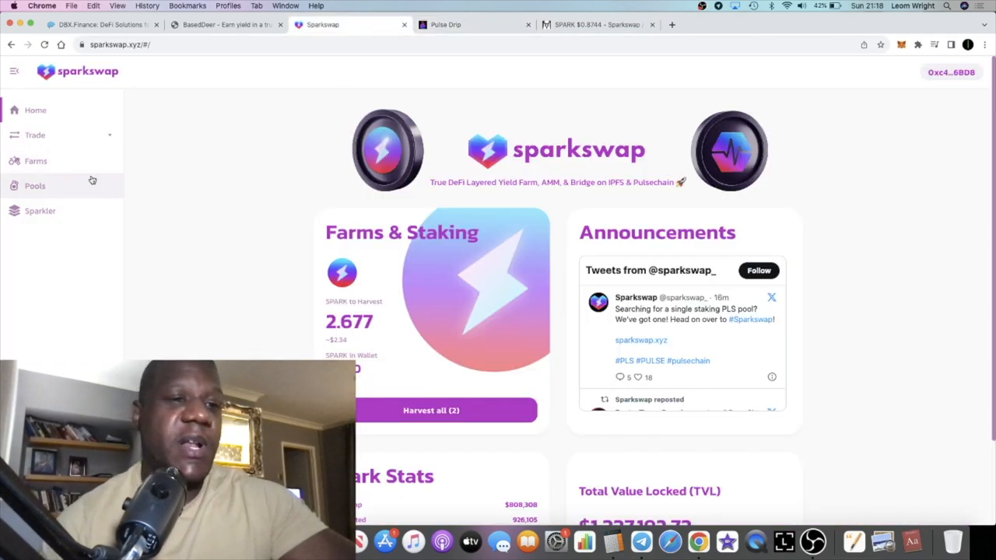
# Review the staking Pools page and expand the WETH pool's details, showing a 4% fee.
pyautogui.click(35, 185)
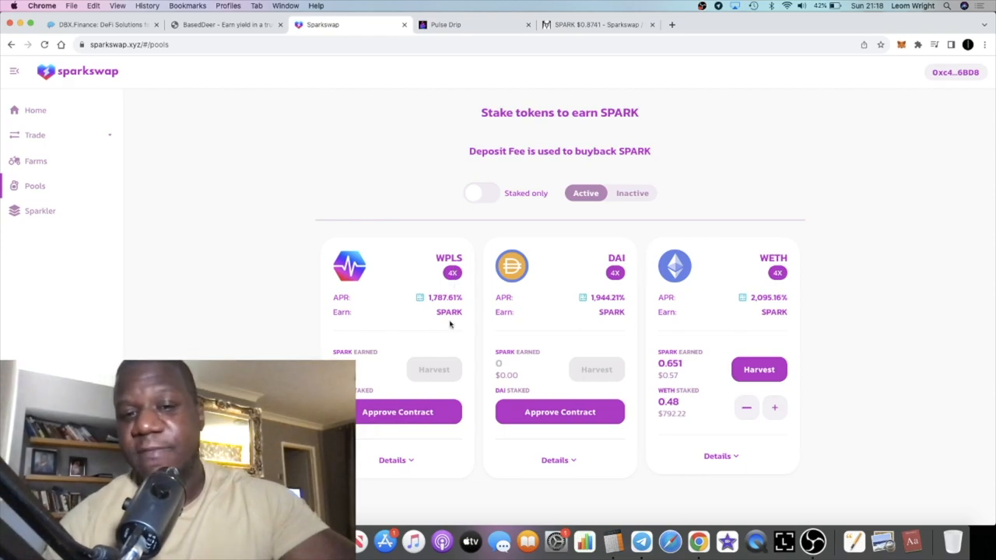
pyautogui.moveTo(588, 290)
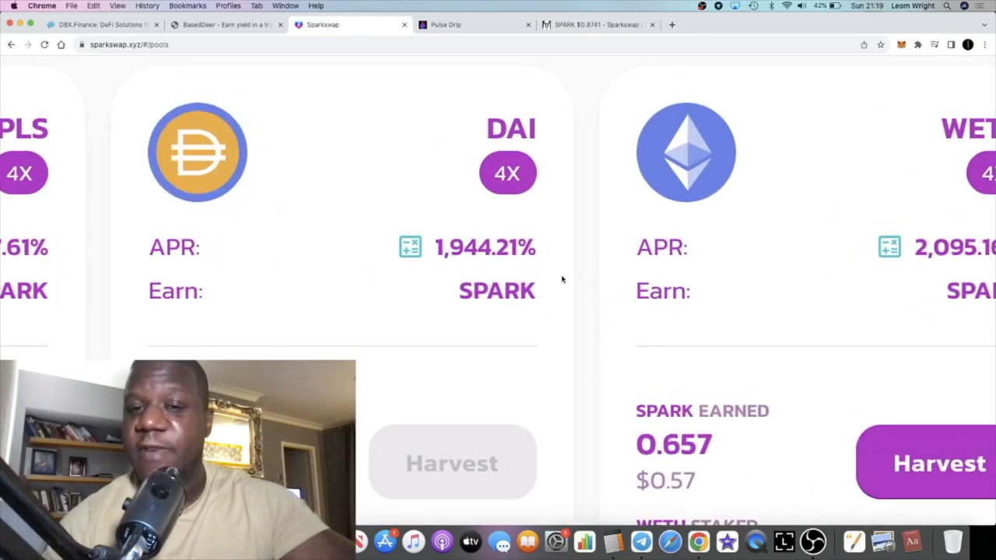
pyautogui.scroll(3)
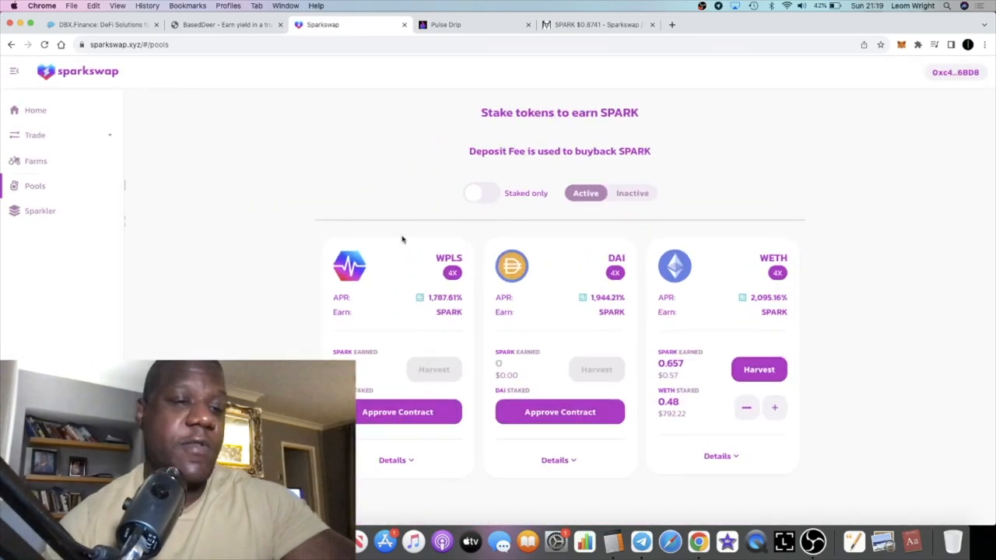
pyautogui.moveTo(64, 161)
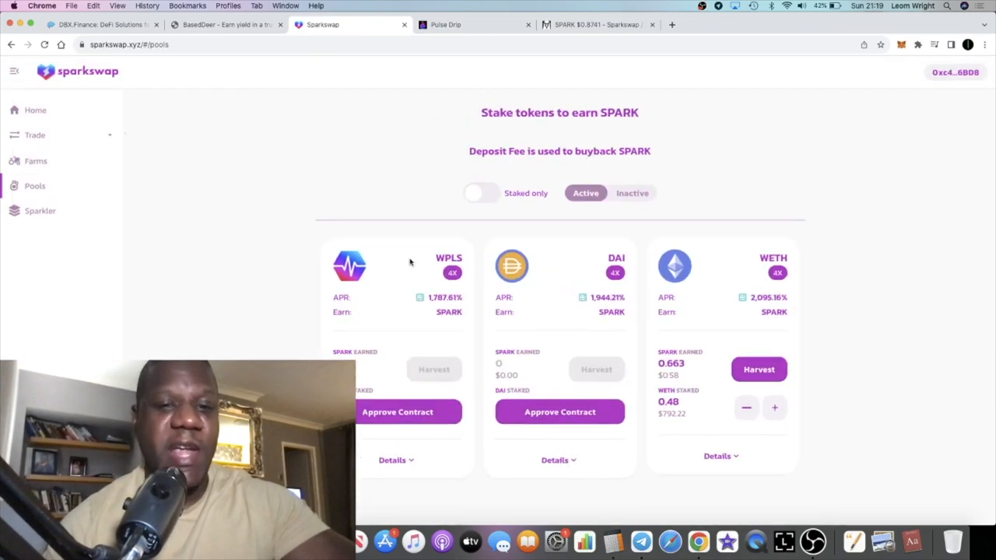
pyautogui.moveTo(88, 161)
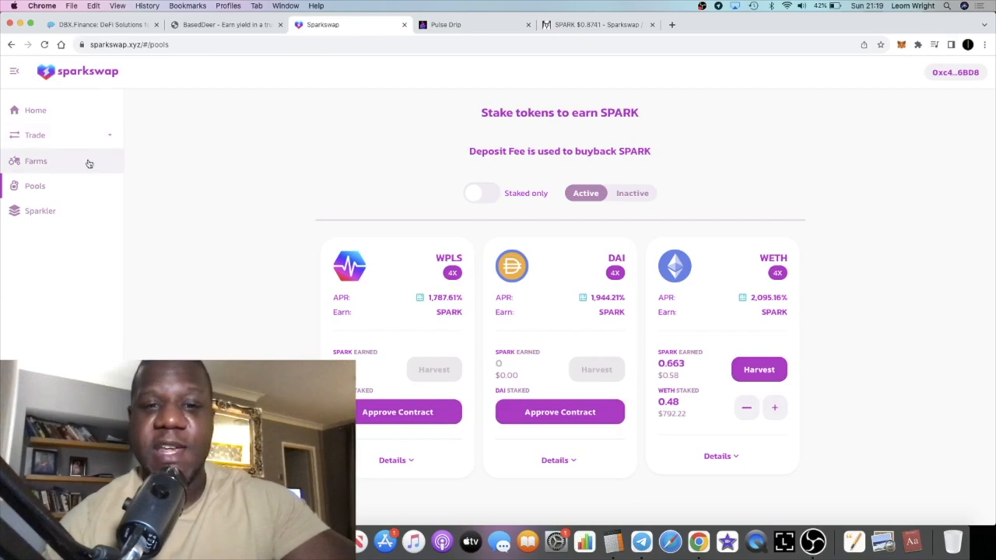
pyautogui.moveTo(253, 184)
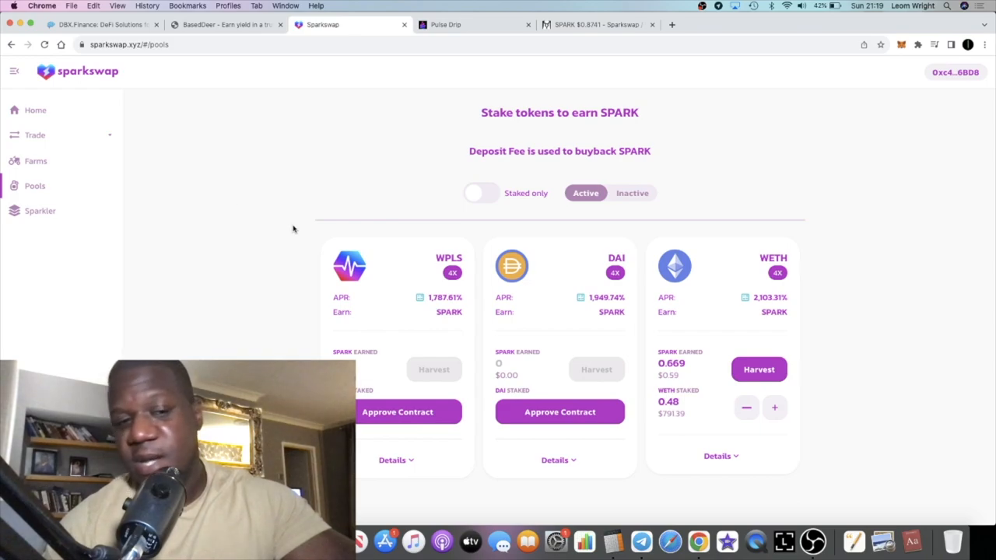
pyautogui.moveTo(585, 316)
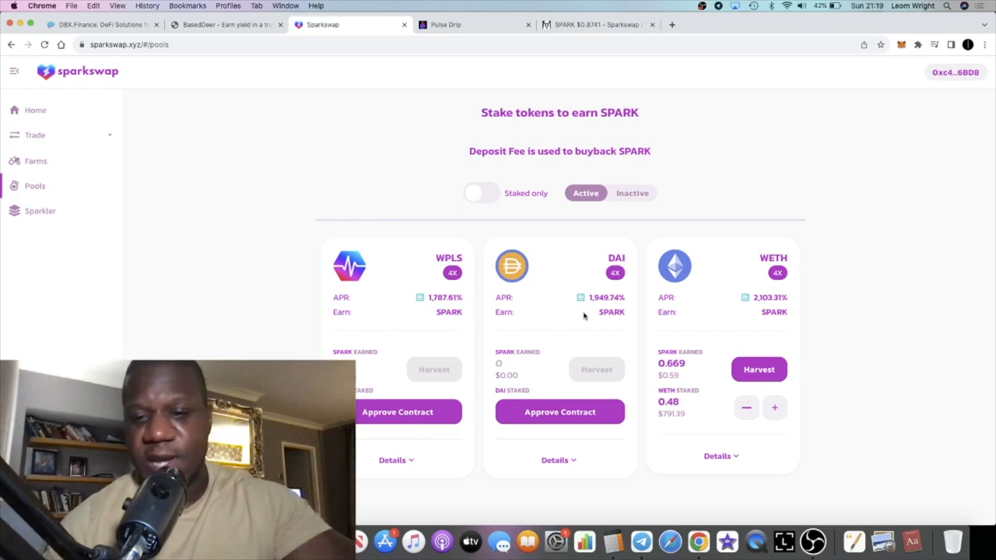
pyautogui.click(717, 456)
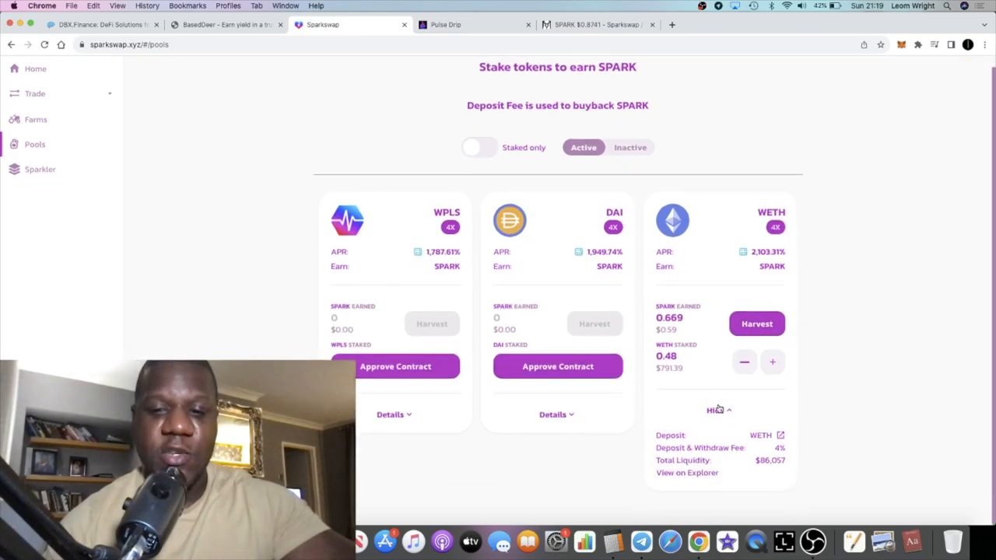
pyautogui.scroll(-3)
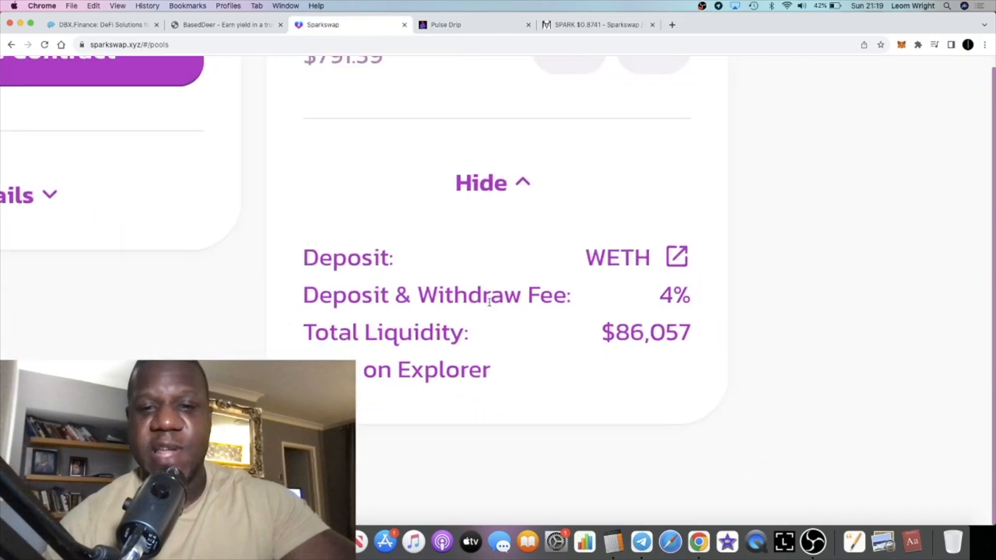
pyautogui.scroll(3)
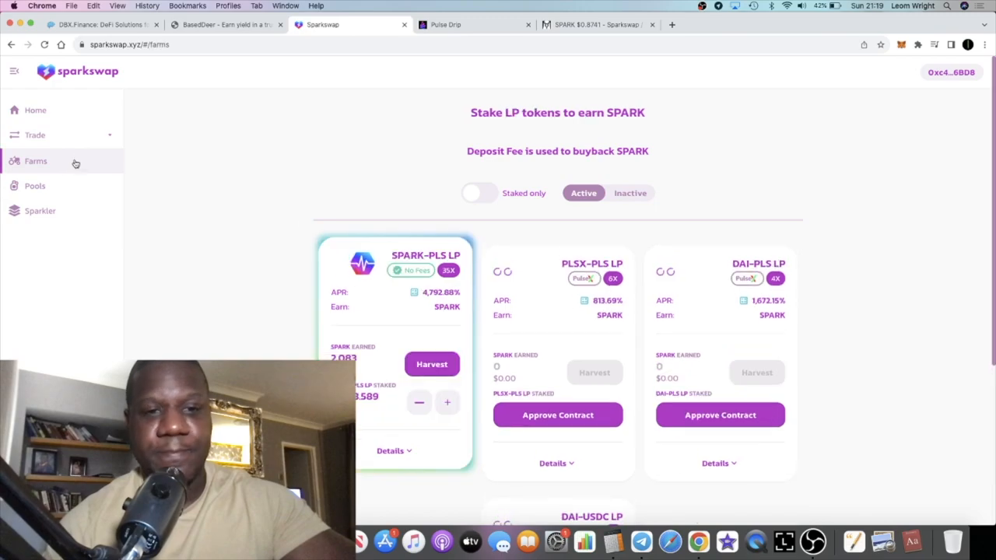
# Scroll the farm cards, viewing SPARK-PLS LP and PLSX-PLS LP details (0% and 2% fees).
pyautogui.scroll(-3)
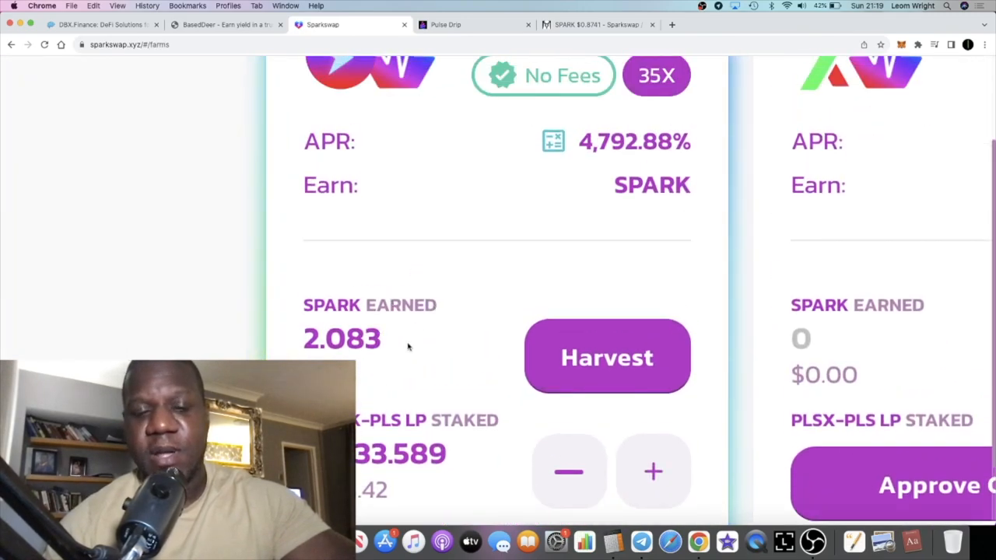
pyautogui.moveTo(371, 360)
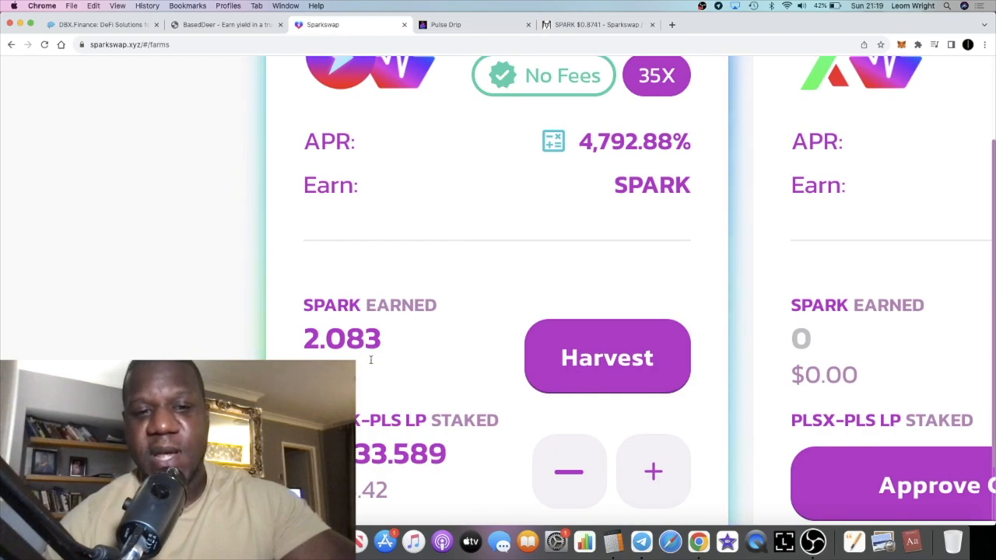
pyautogui.scroll(-3)
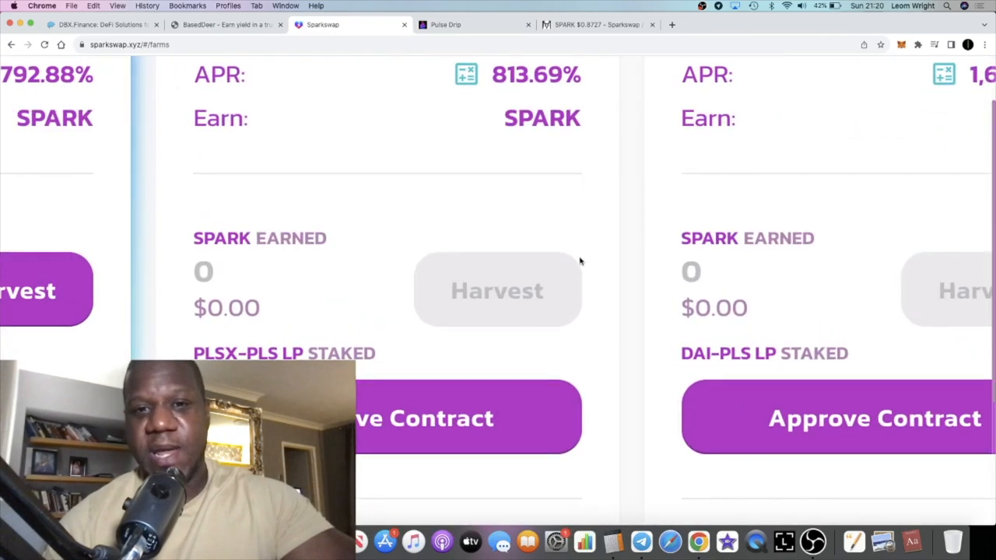
pyautogui.scroll(3)
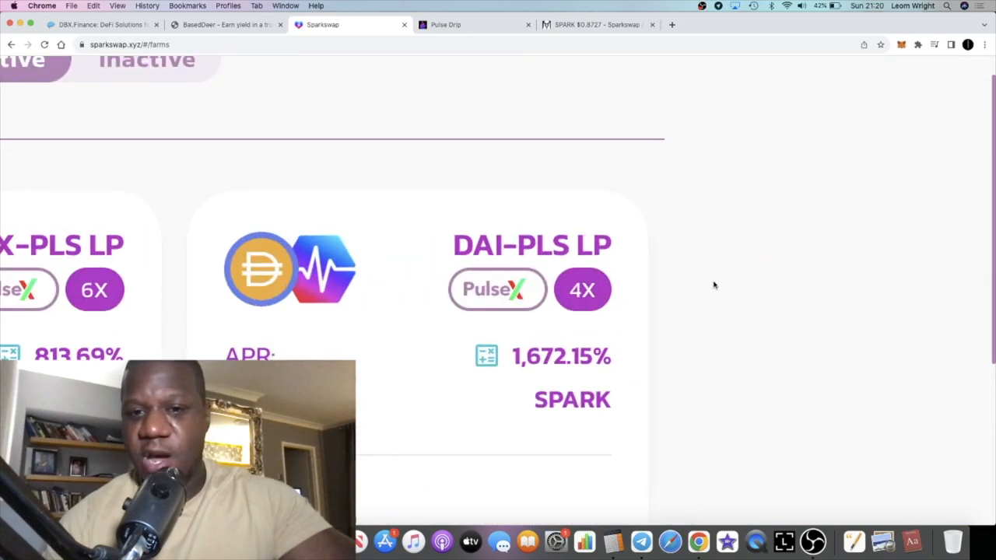
pyautogui.scroll(-3)
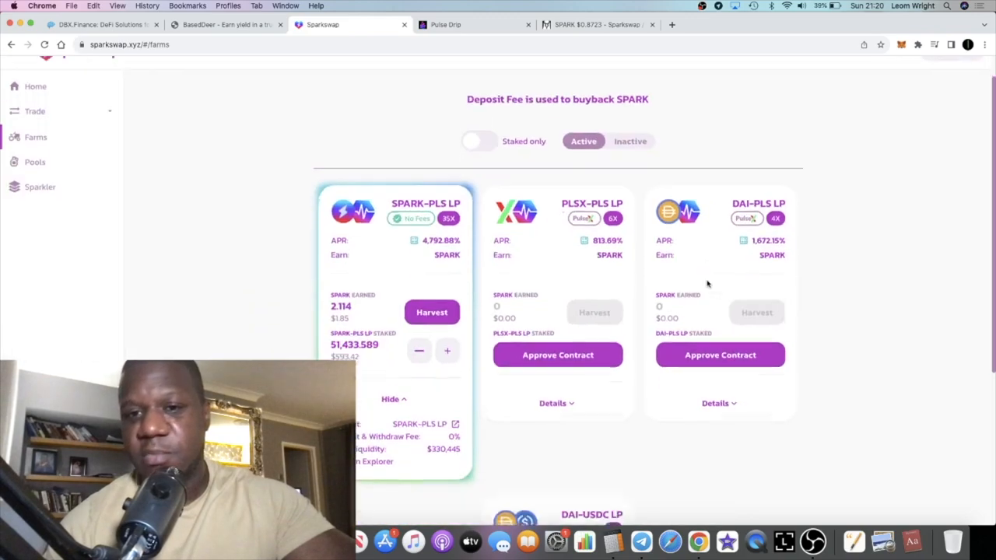
pyautogui.scroll(-3)
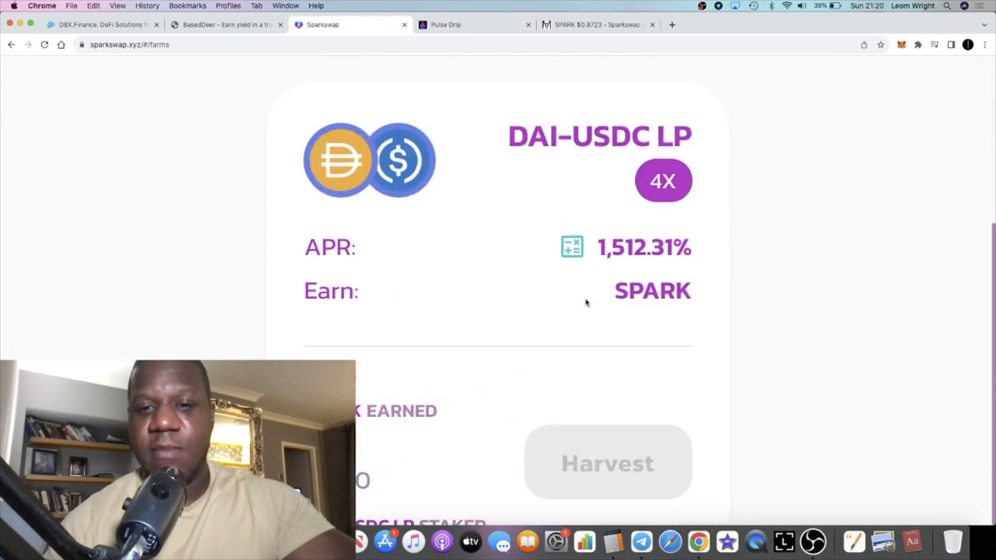
pyautogui.scroll(-3)
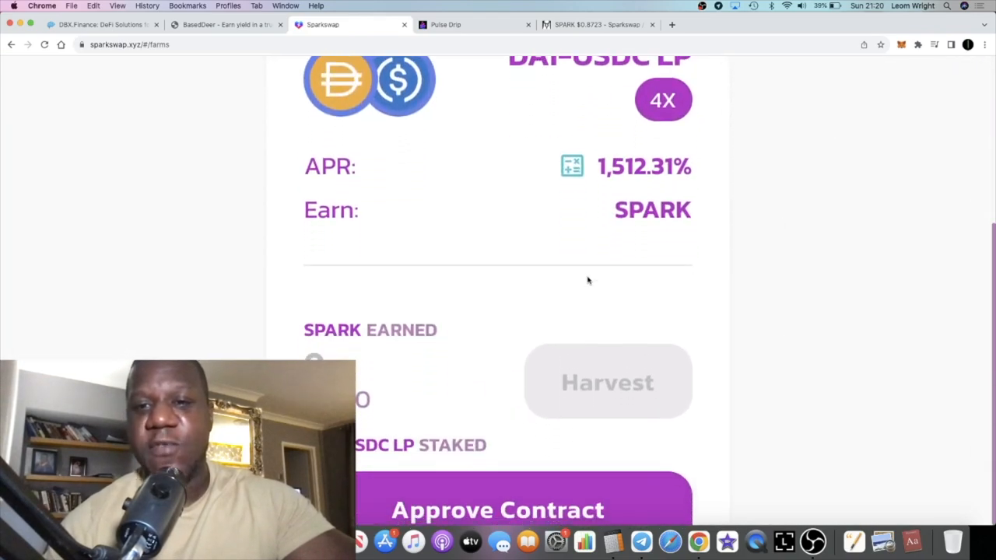
# Glance at the SPARK/WPLS chart on DEX Screener, then return to the Sparkswap farms.
pyautogui.scroll(3)
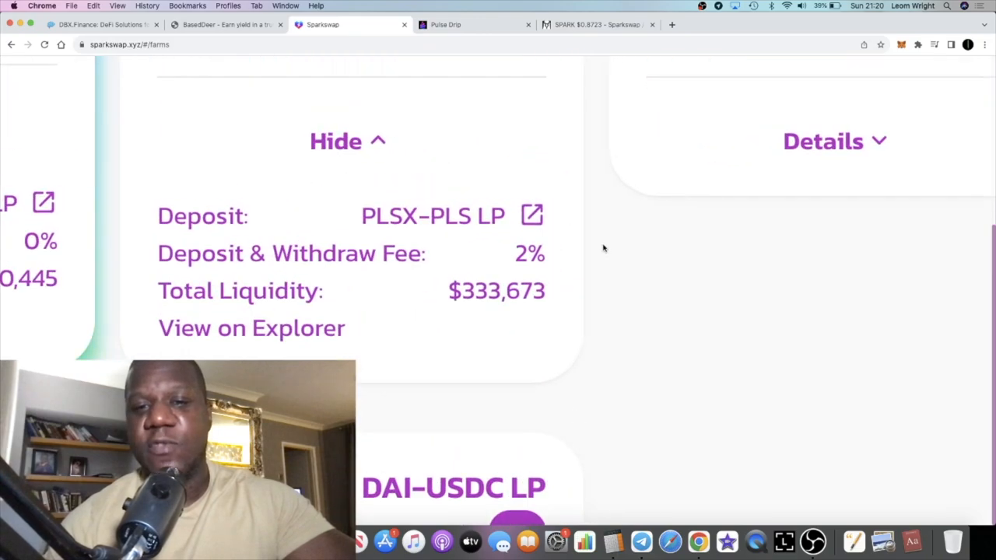
pyautogui.moveTo(594, 249)
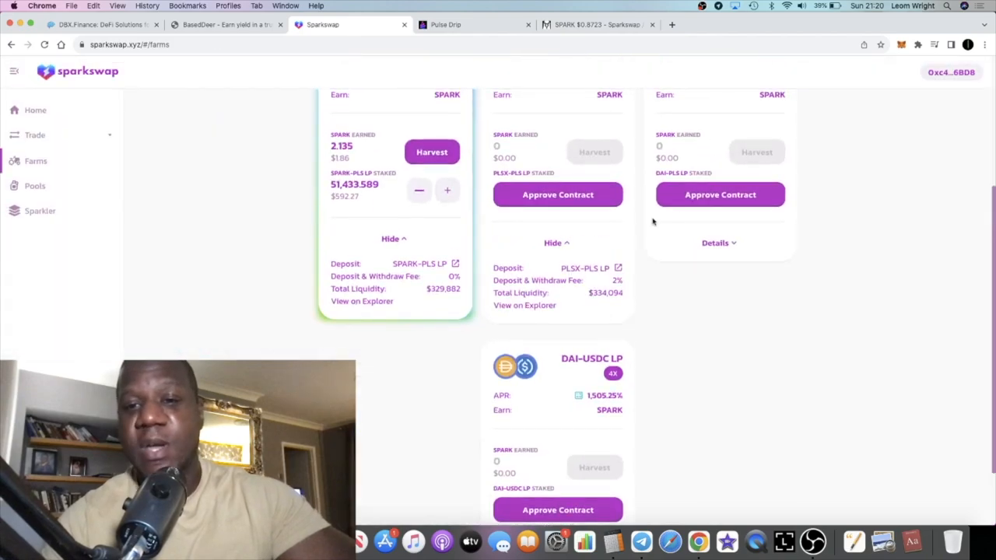
pyautogui.scroll(3)
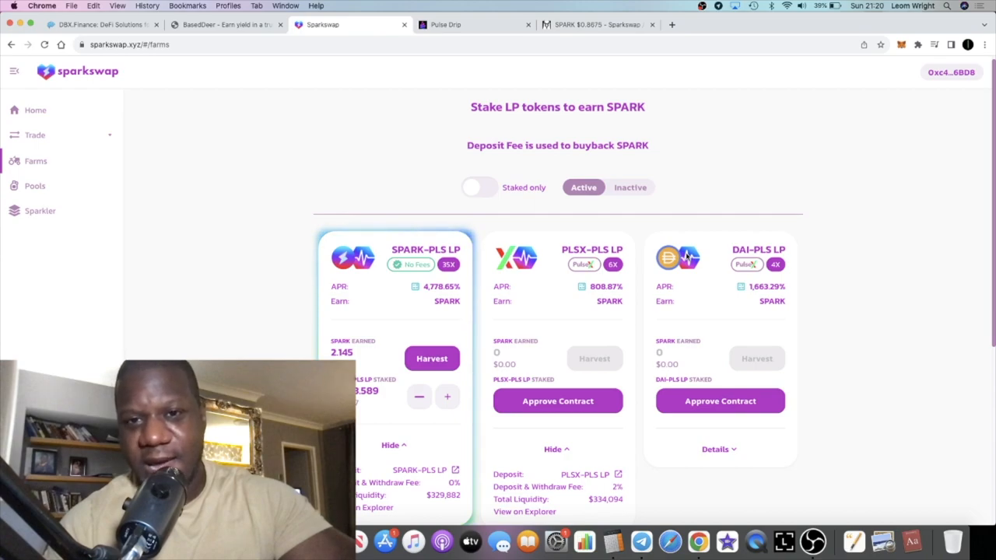
pyautogui.moveTo(598, 296)
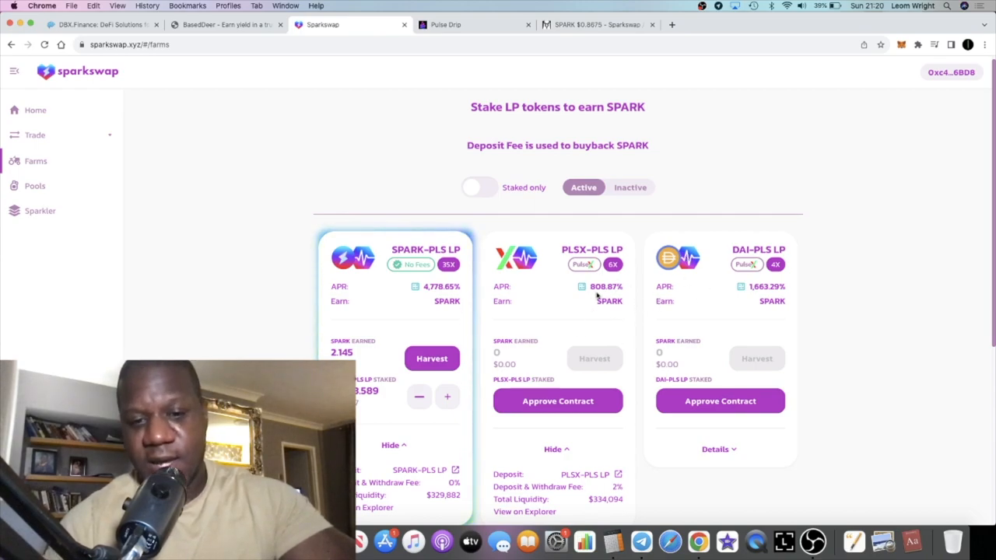
pyautogui.scroll(-3)
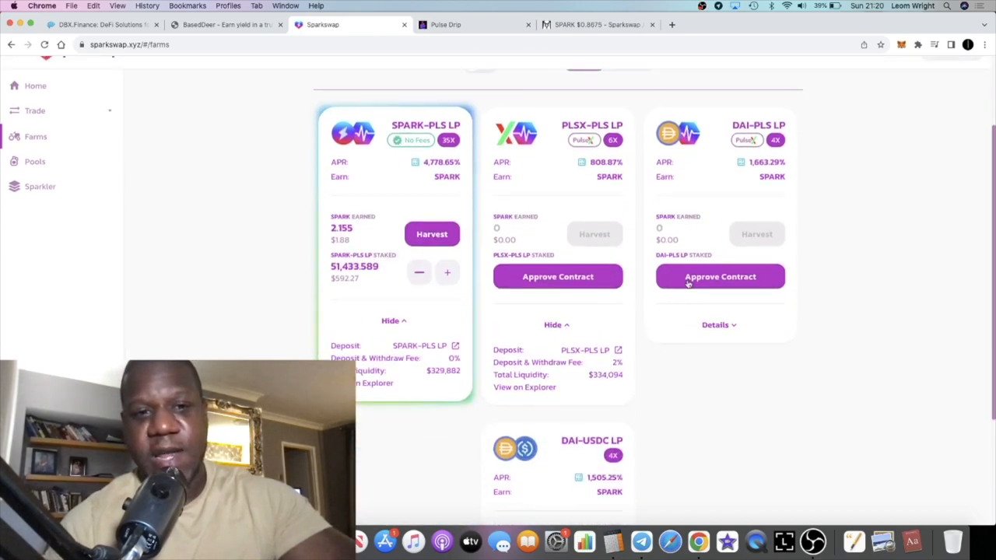
pyautogui.click(595, 24)
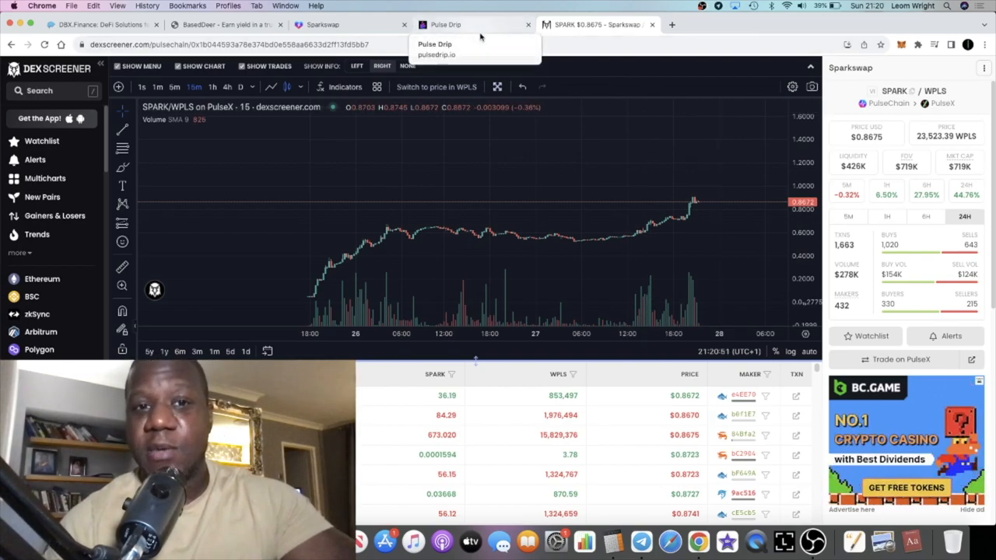
pyautogui.click(323, 24)
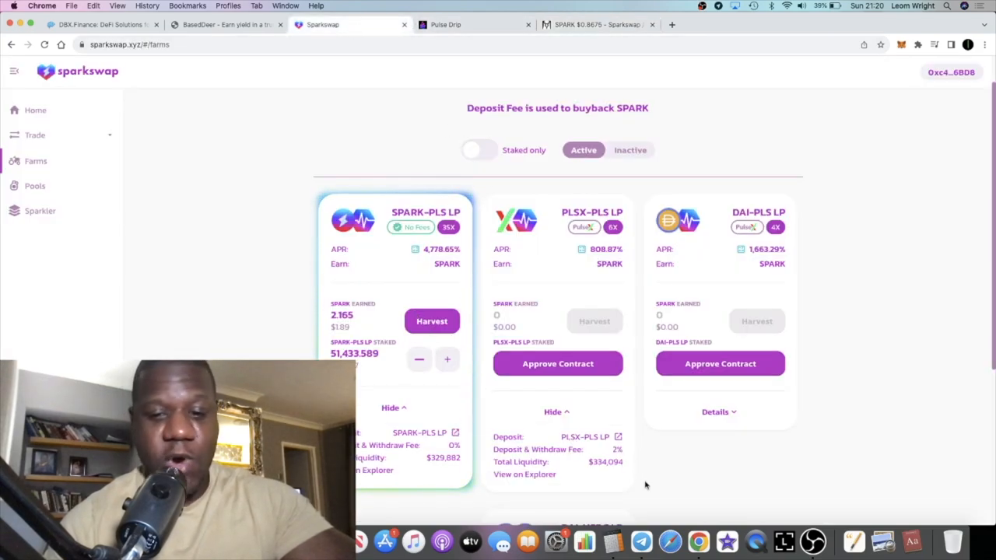
pyautogui.moveTo(670, 541)
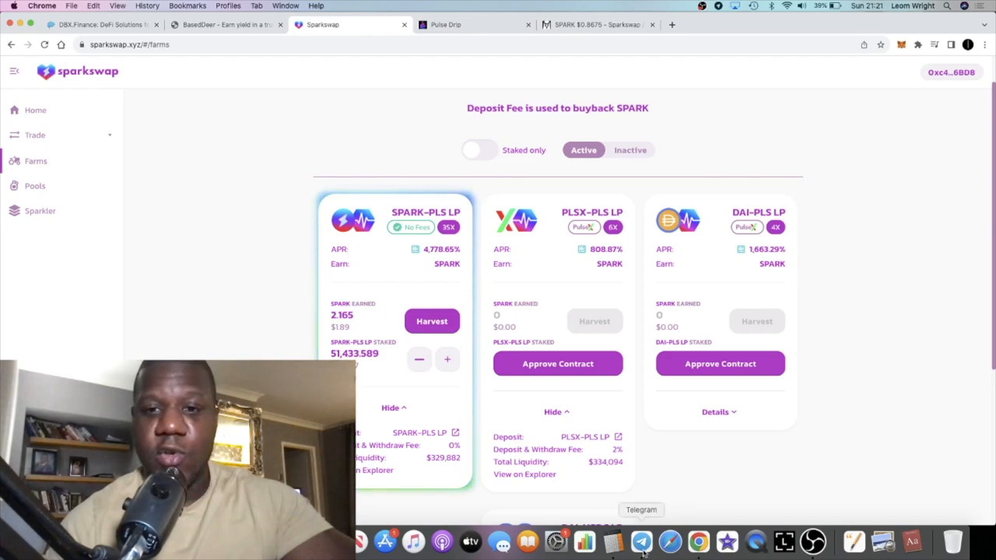
# Open the SPARKSWAP group in Telegram and check its group info, about 626 members.
pyautogui.click(641, 541)
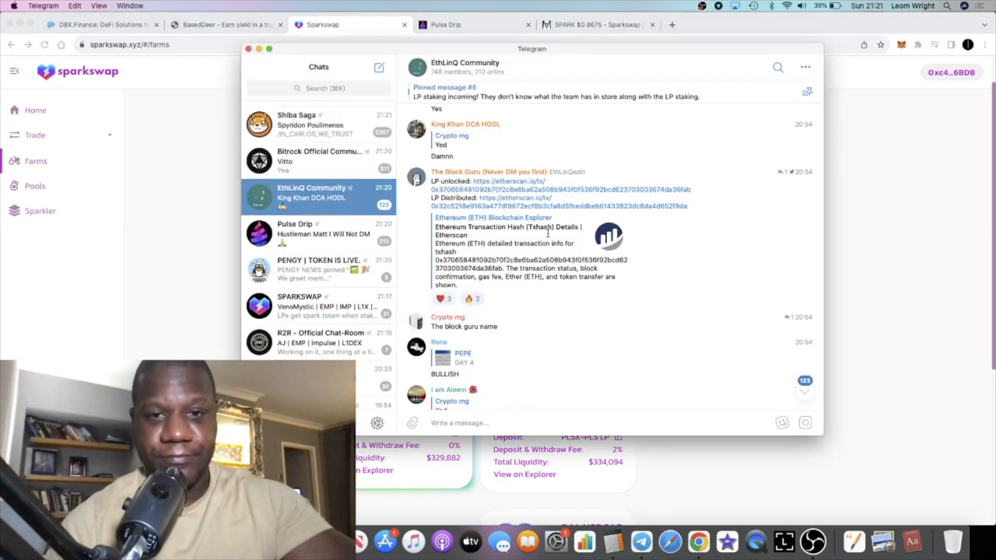
pyautogui.scroll(-3)
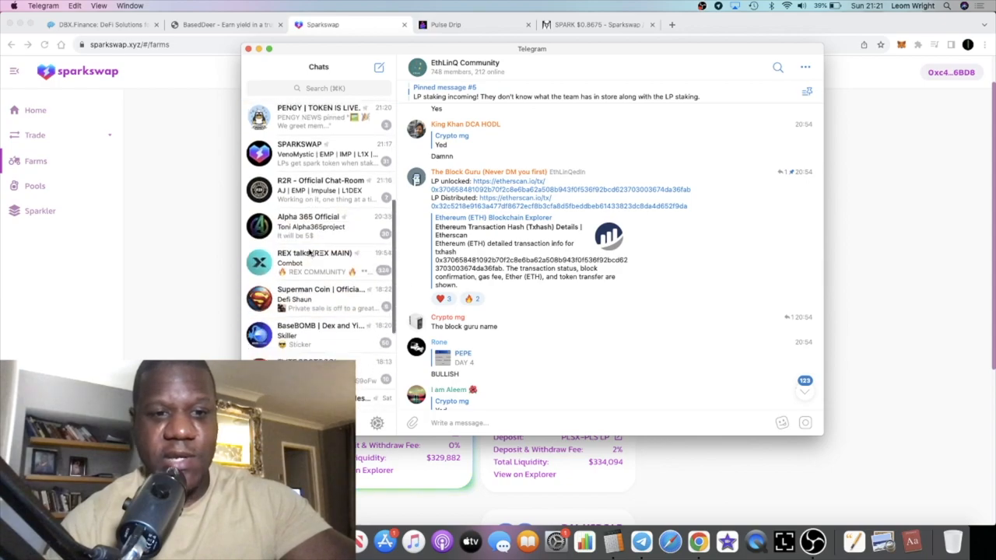
pyautogui.scroll(3)
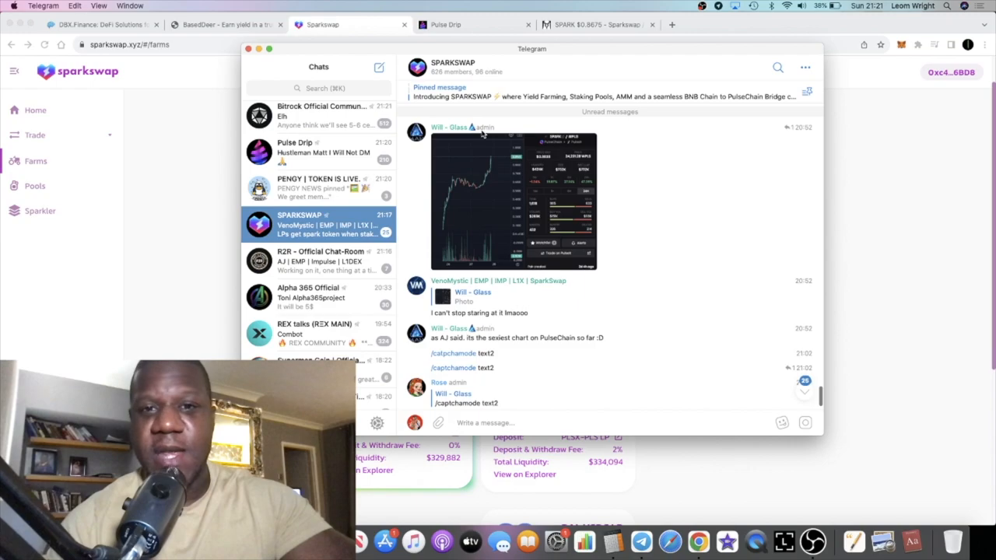
pyautogui.click(453, 67)
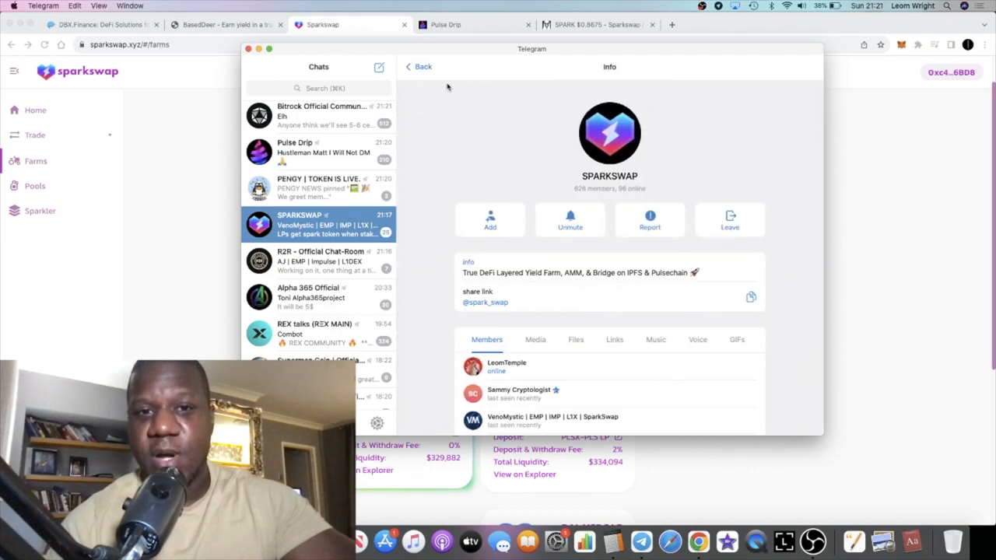
pyautogui.click(418, 66)
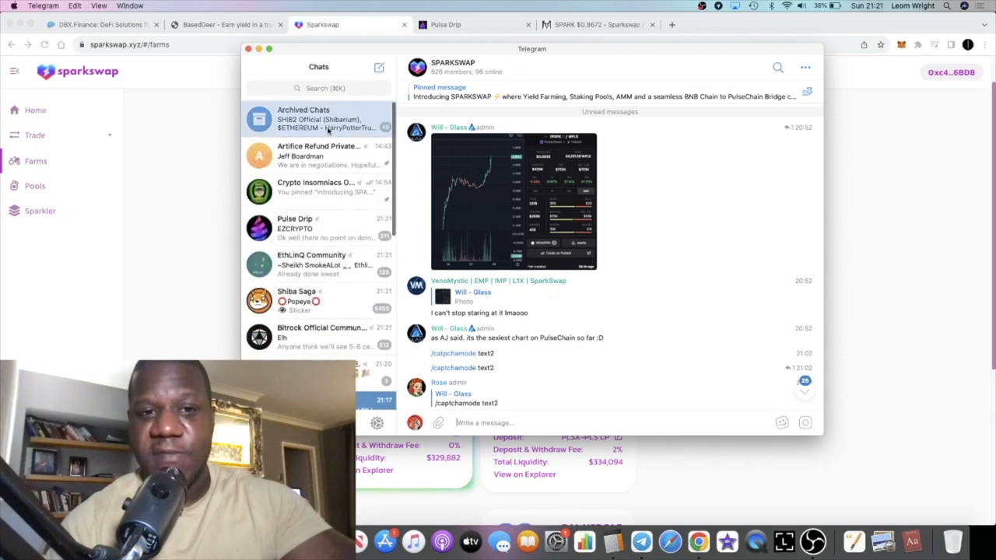
# Browse the Archived Chats list, then go back to the main chat list.
pyautogui.click(319, 118)
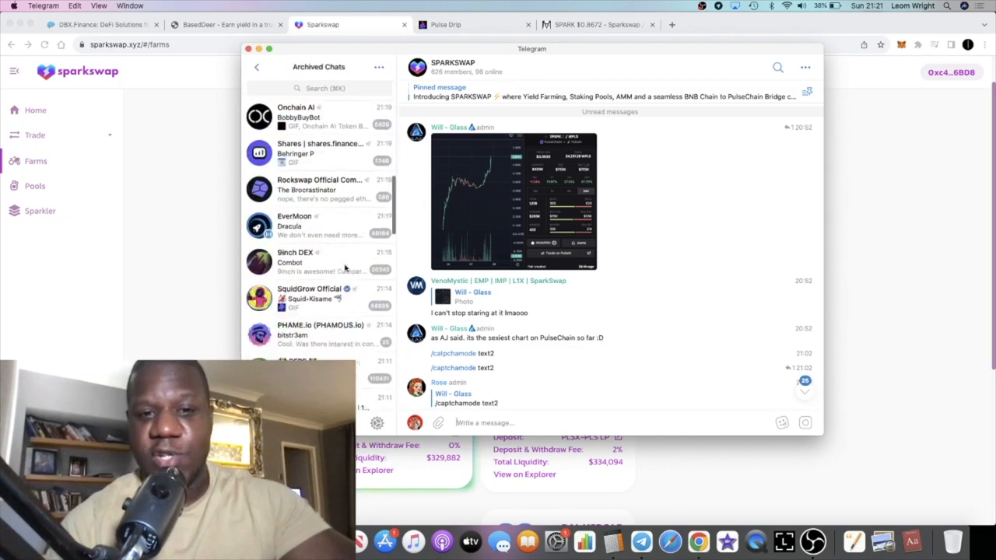
pyautogui.scroll(3)
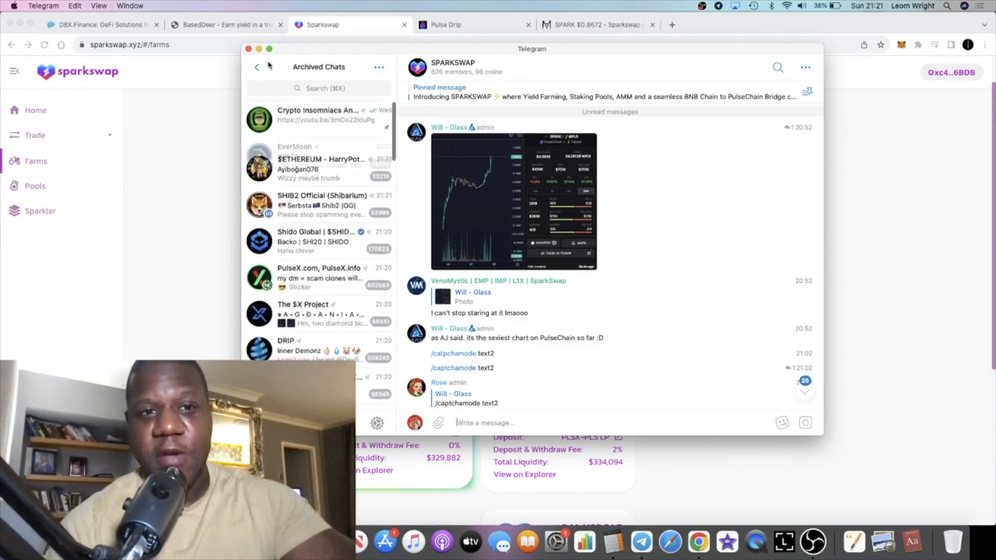
pyautogui.click(257, 67)
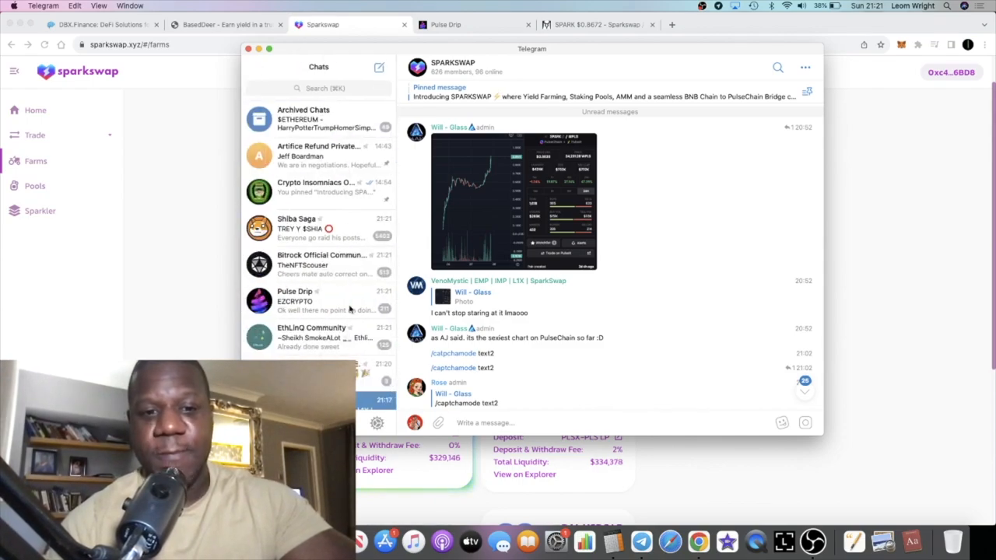
pyautogui.moveTo(512, 201)
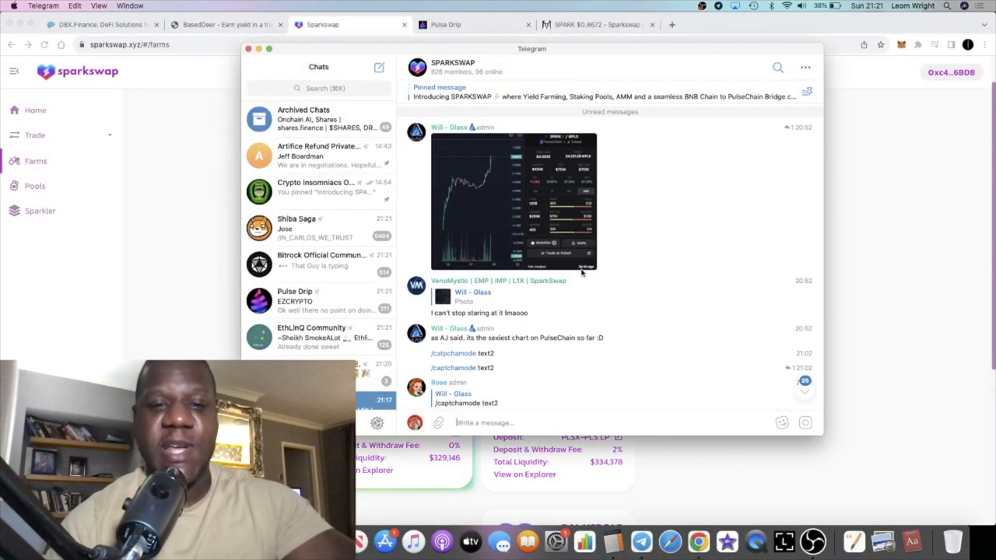
# Read the pinned SPARKSWAP post down to the Bridge note and SPARK contract address.
pyautogui.scroll(-3)
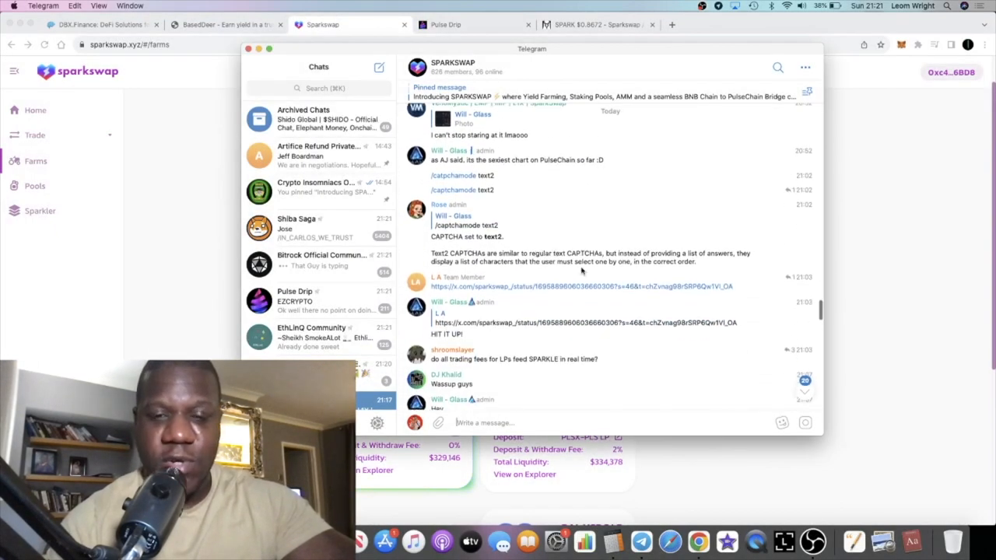
pyautogui.scroll(3)
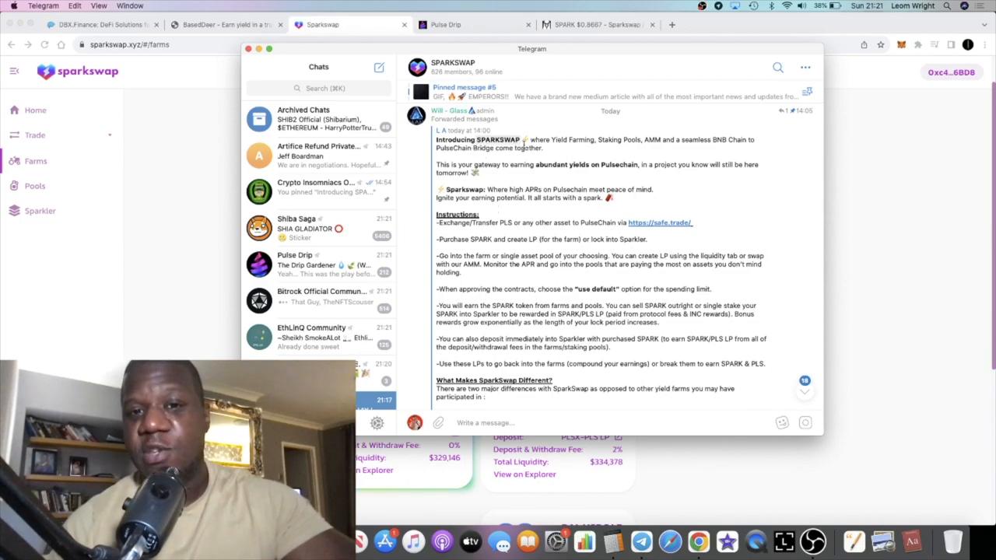
pyautogui.moveTo(571, 151)
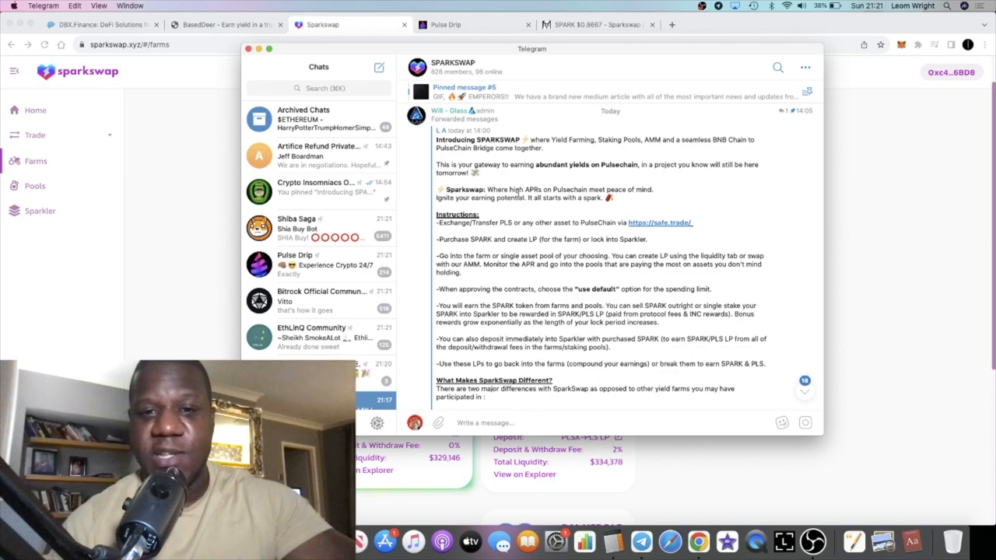
pyautogui.scroll(-3)
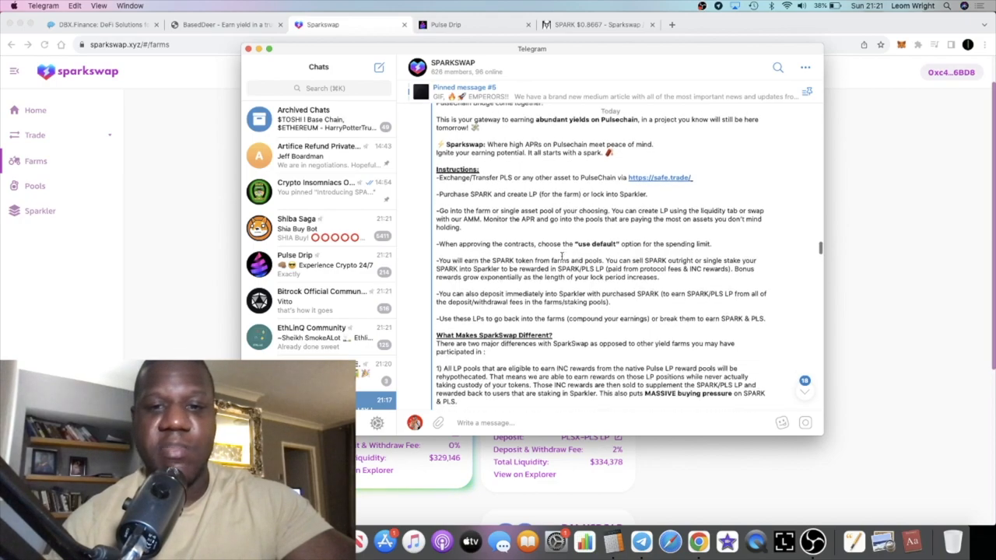
pyautogui.scroll(-3)
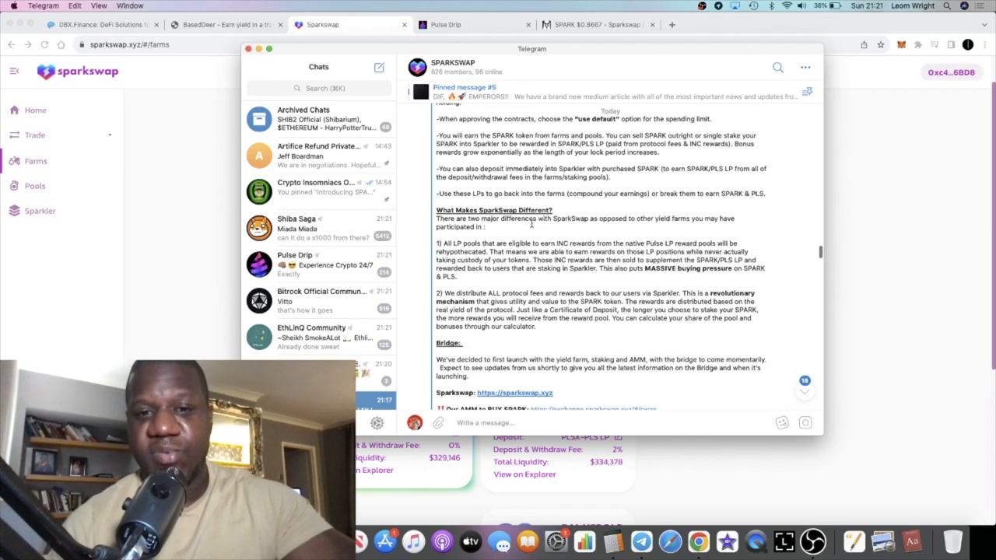
pyautogui.scroll(-3)
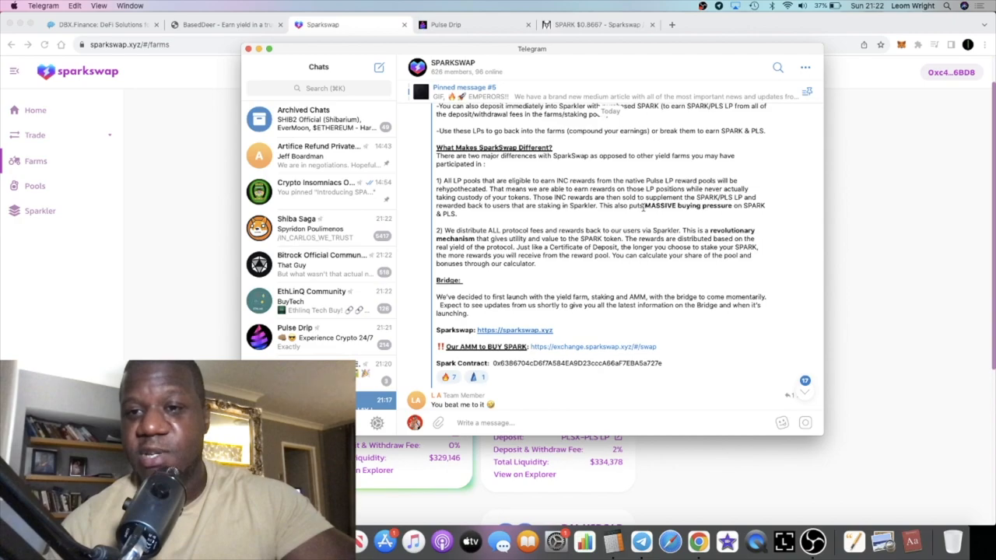
pyautogui.scroll(-3)
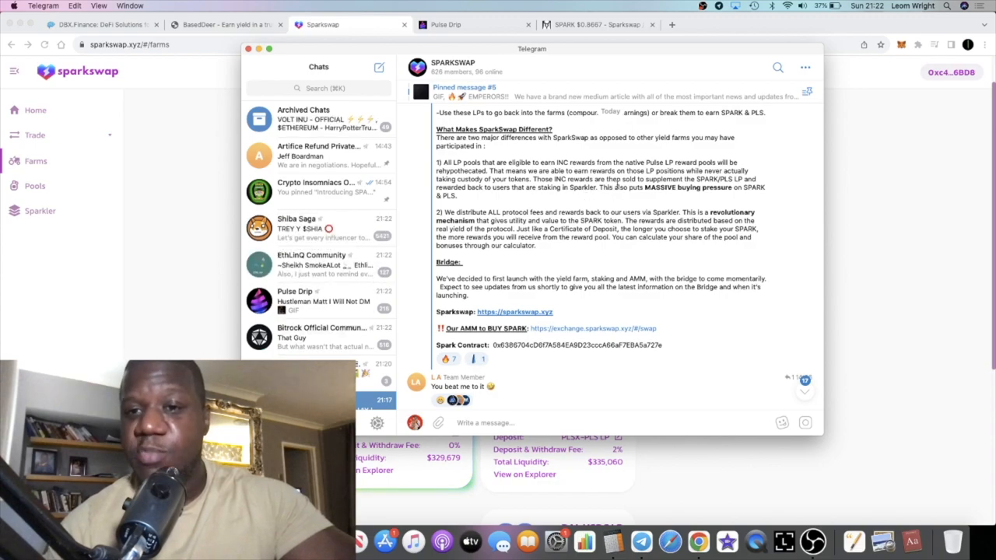
pyautogui.scroll(-3)
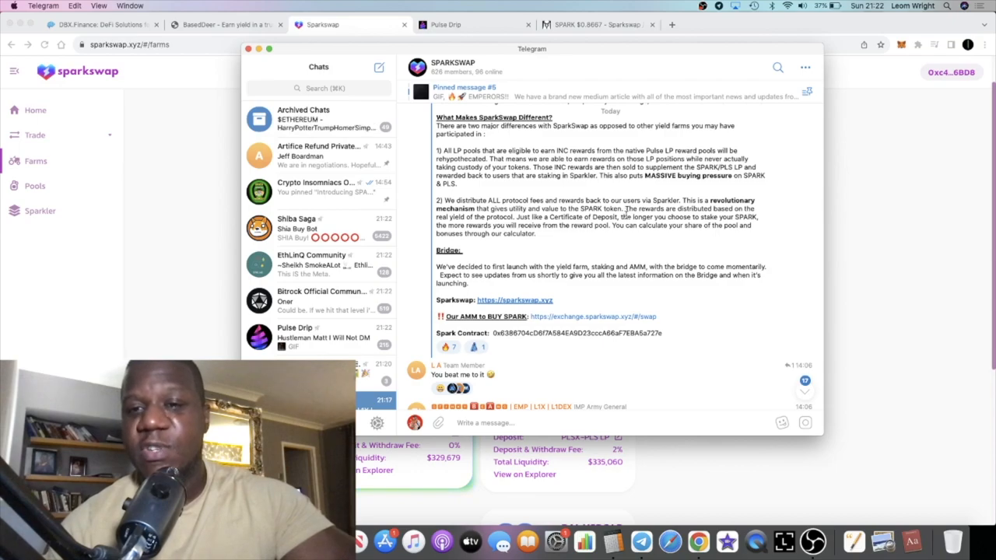
pyautogui.moveTo(574, 239)
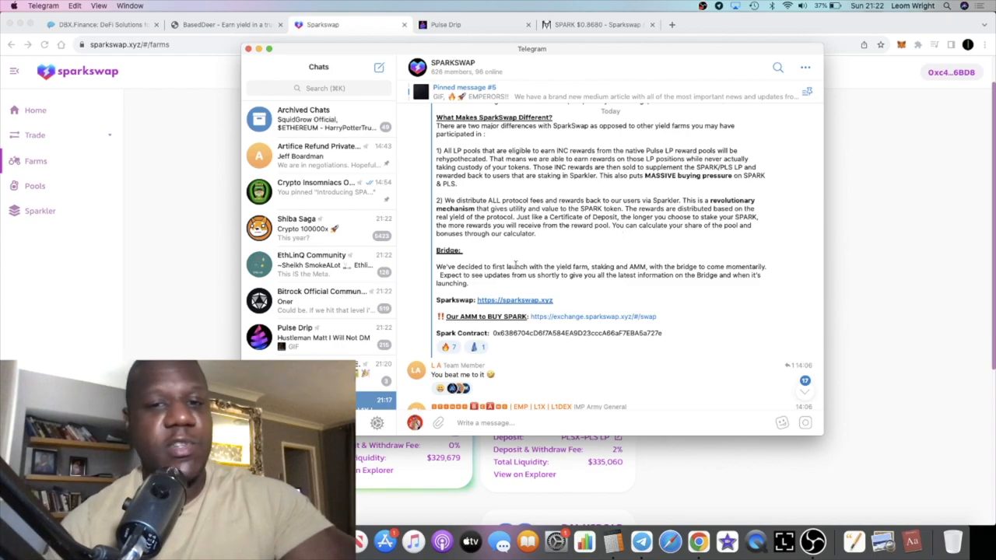
# Open Sparkler and briefly view the SPARK stake's details: no fees, about $166K liquidity.
pyautogui.click(41, 211)
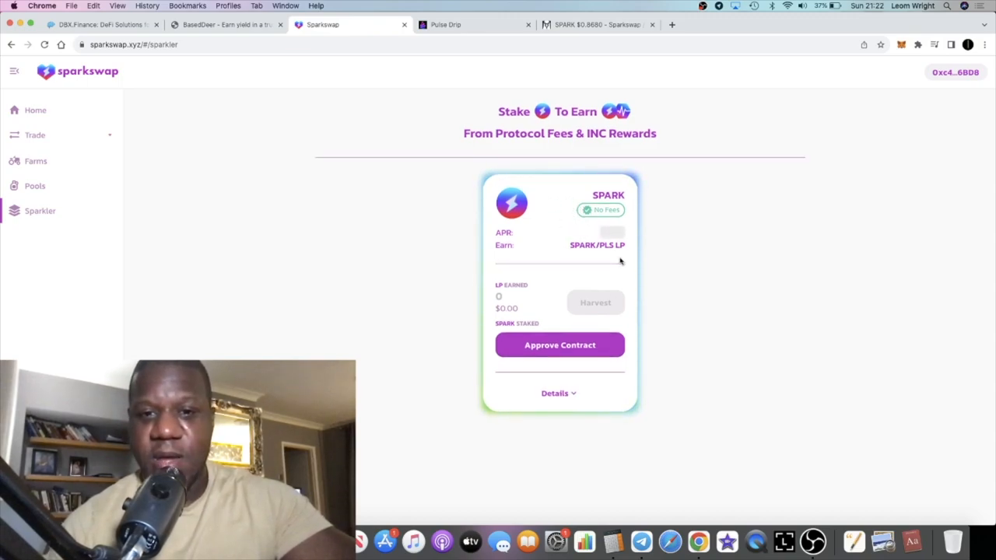
pyautogui.click(555, 394)
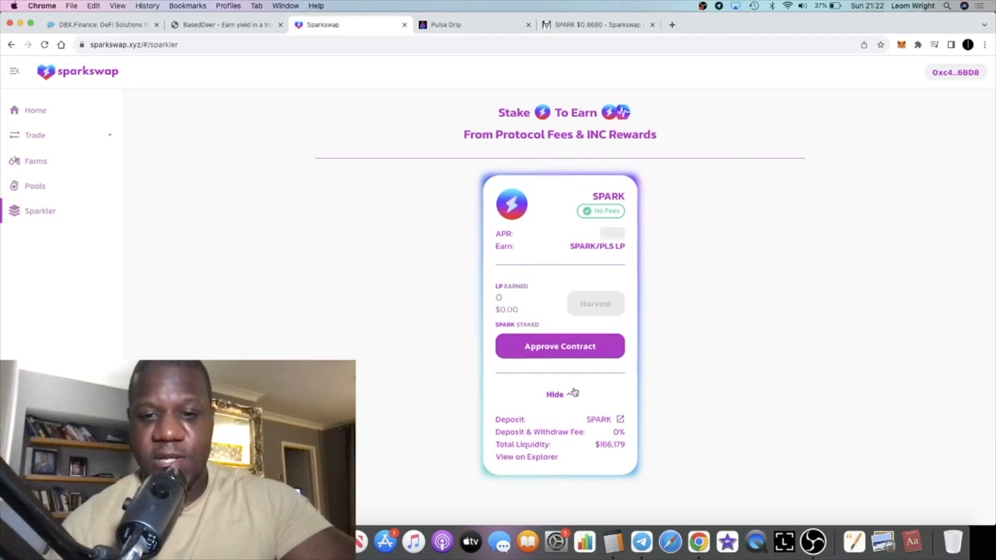
pyautogui.click(559, 395)
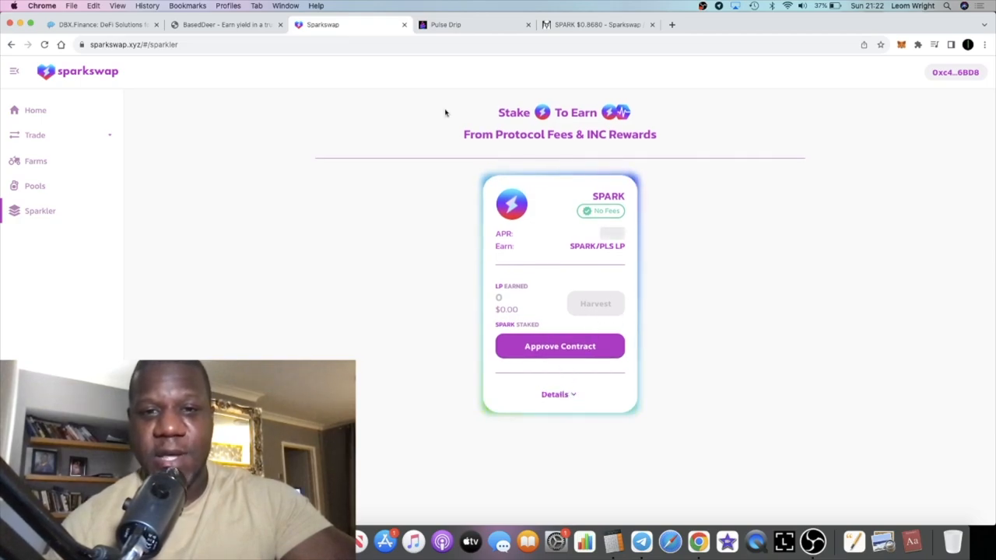
pyautogui.moveTo(187, 228)
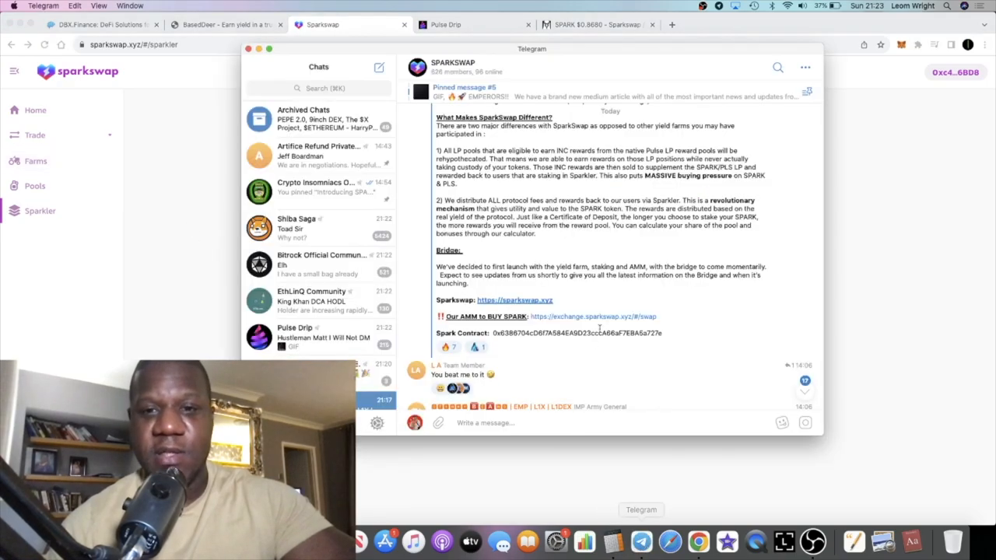
# Scroll Telegram down to the replies beneath the SPARKSWAP announcement.
pyautogui.scroll(-3)
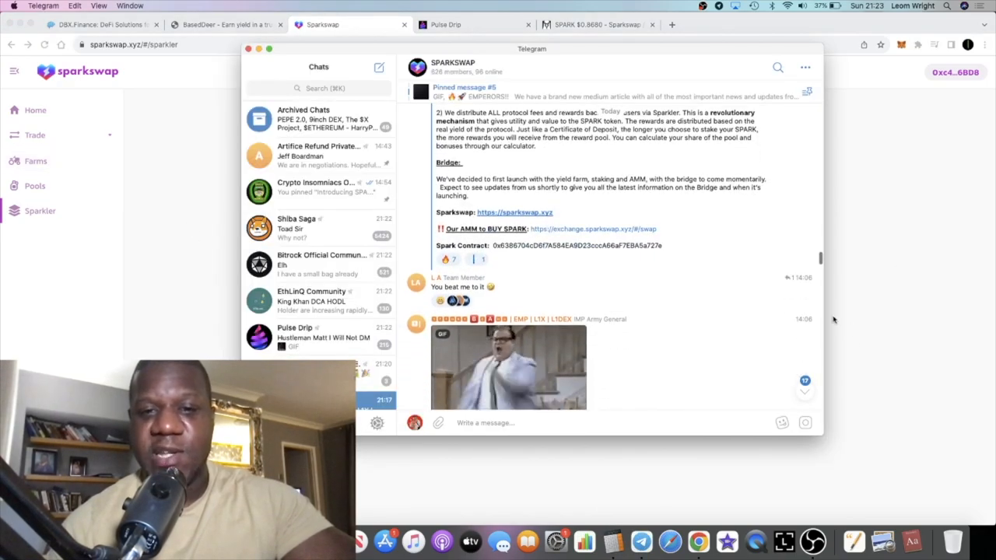
pyautogui.scroll(-3)
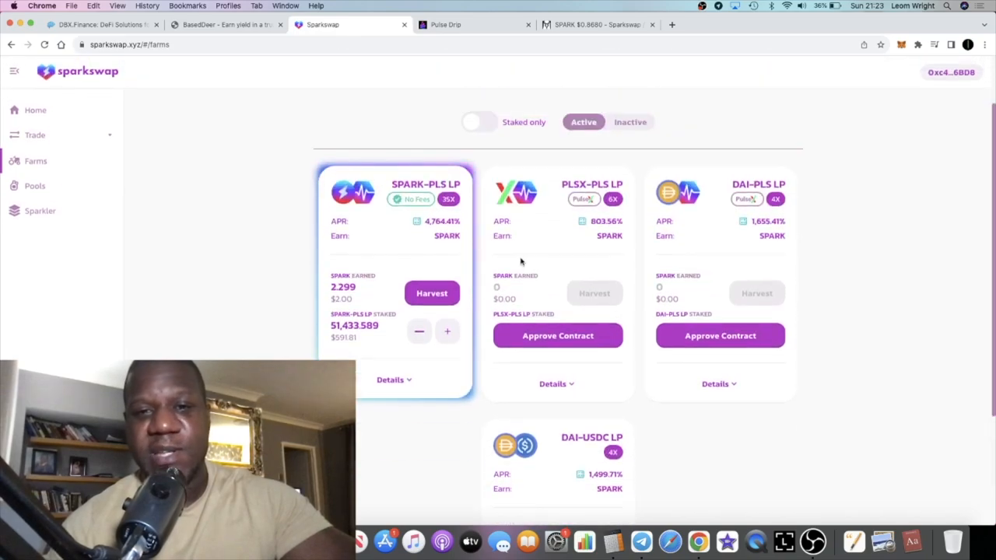
pyautogui.click(35, 185)
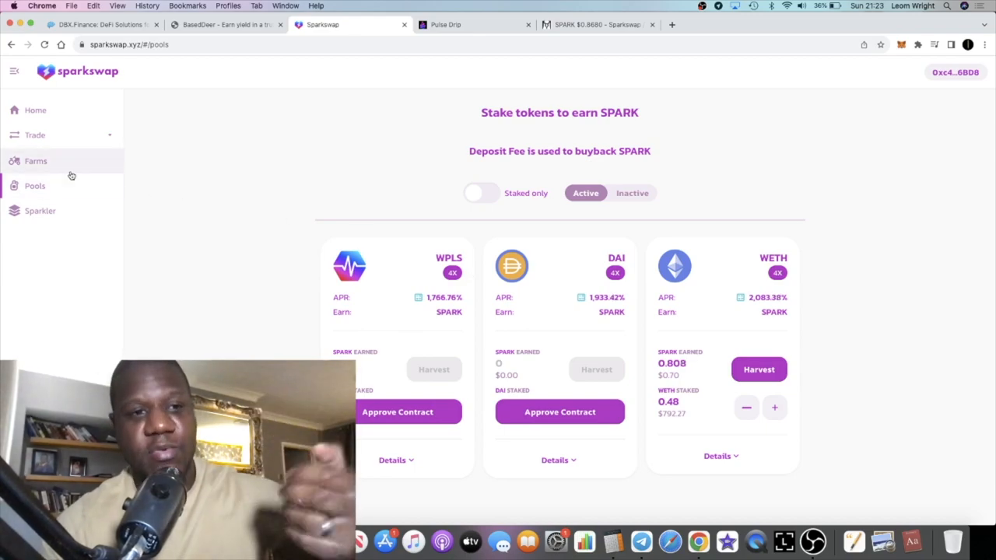
pyautogui.click(36, 161)
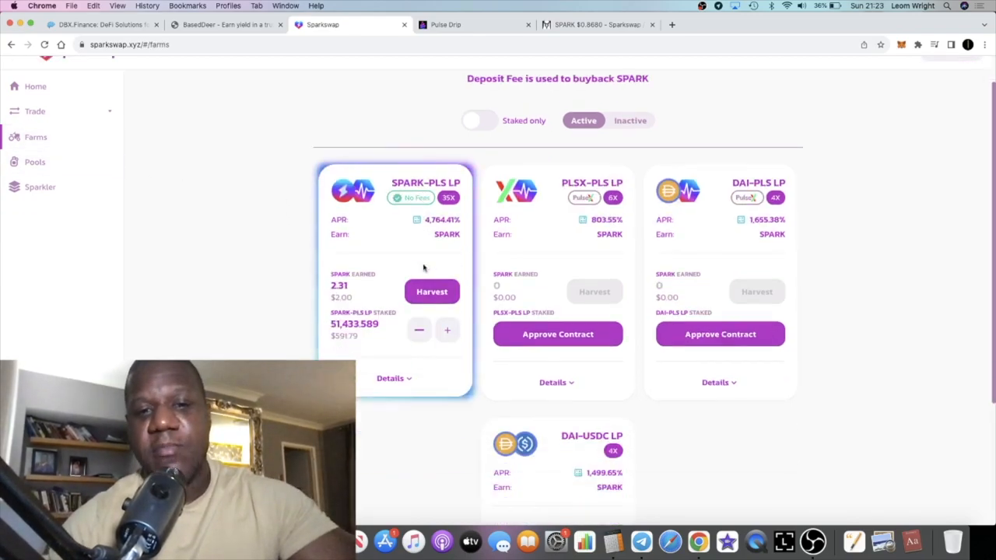
pyautogui.scroll(3)
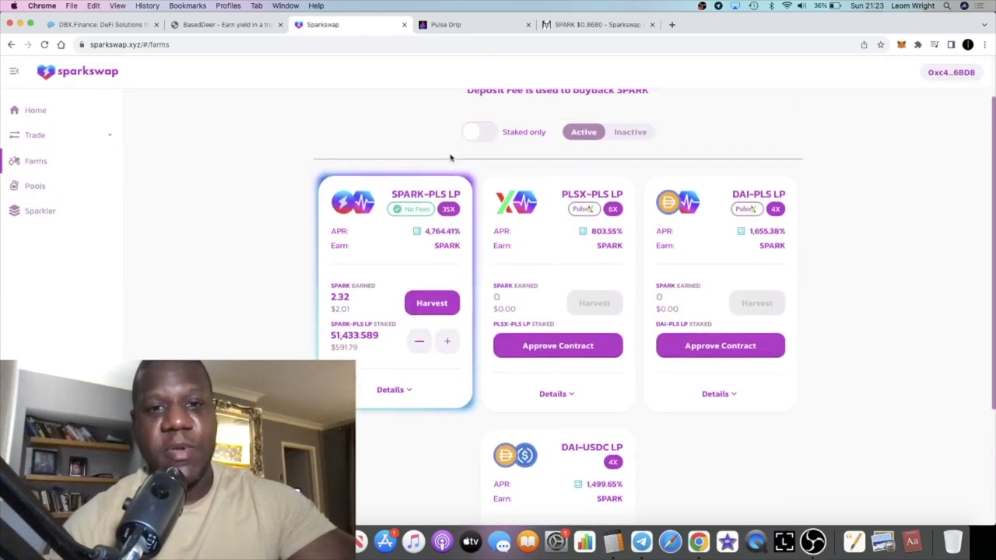
pyautogui.moveTo(598, 222)
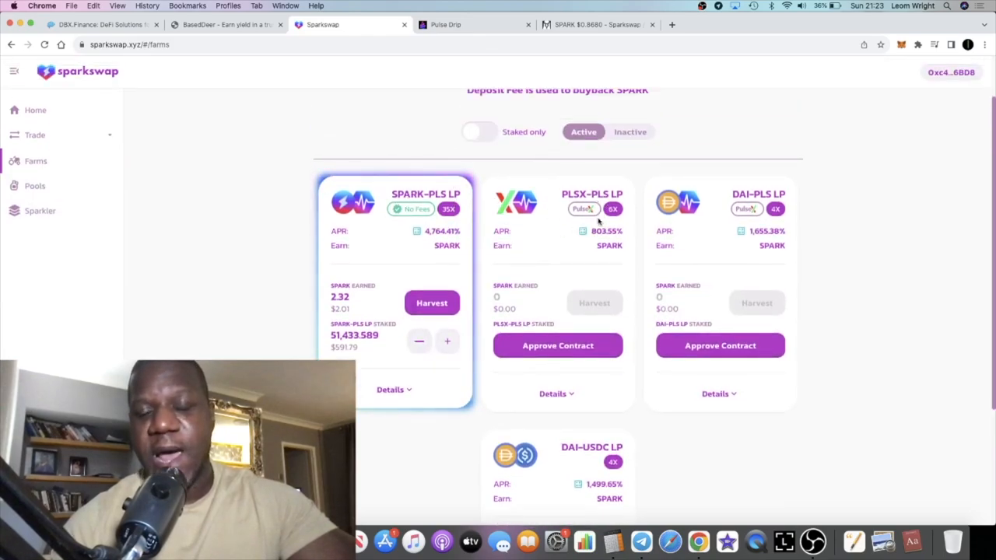
pyautogui.scroll(3)
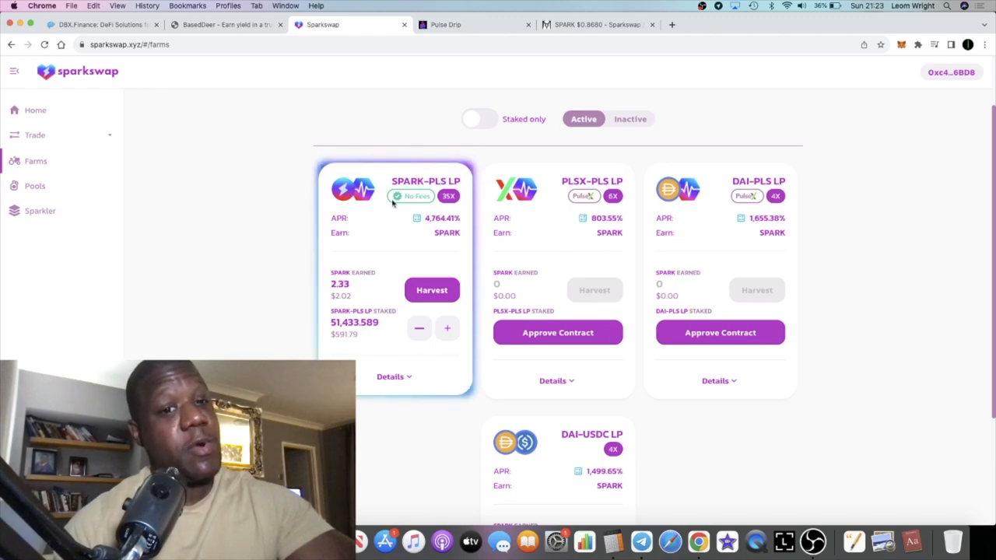
pyautogui.moveTo(198, 192)
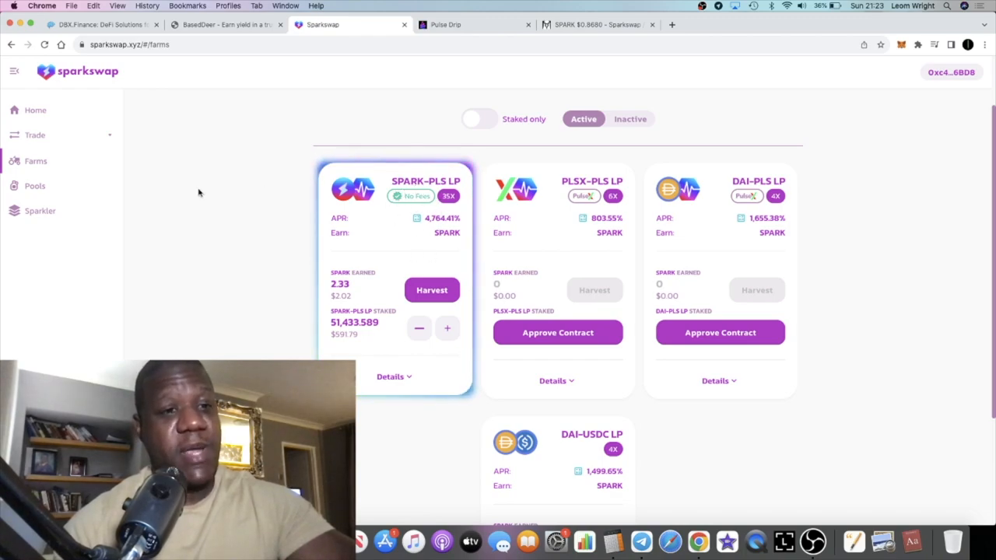
pyautogui.moveTo(125, 175)
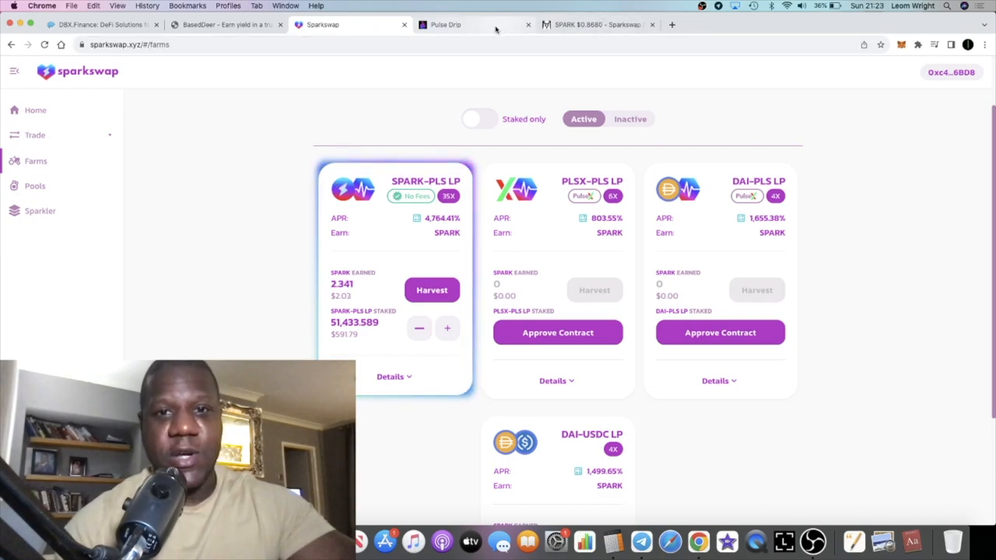
pyautogui.click(596, 24)
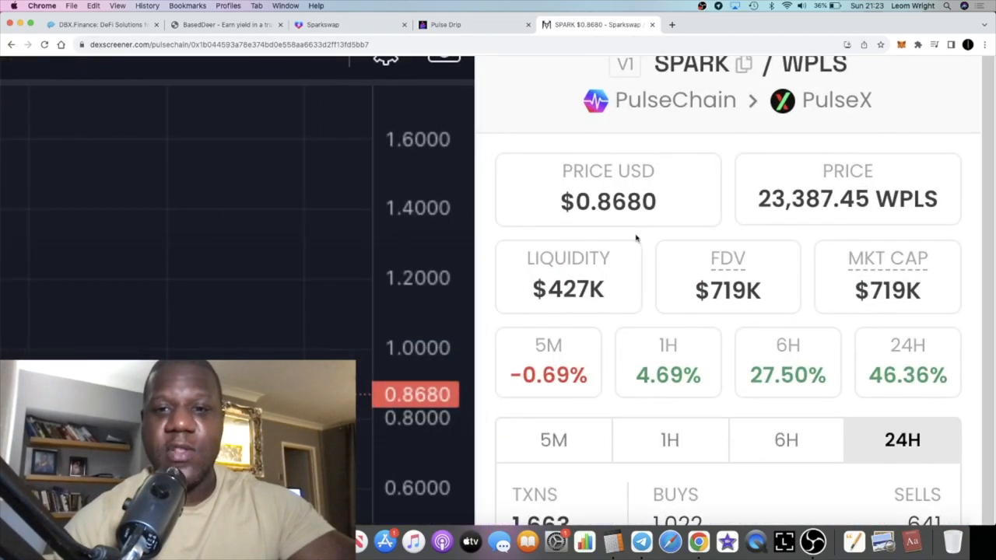
# Return to Sparkswap's Home dashboard, now listing 2.390 SPARK to harvest.
pyautogui.click(351, 24)
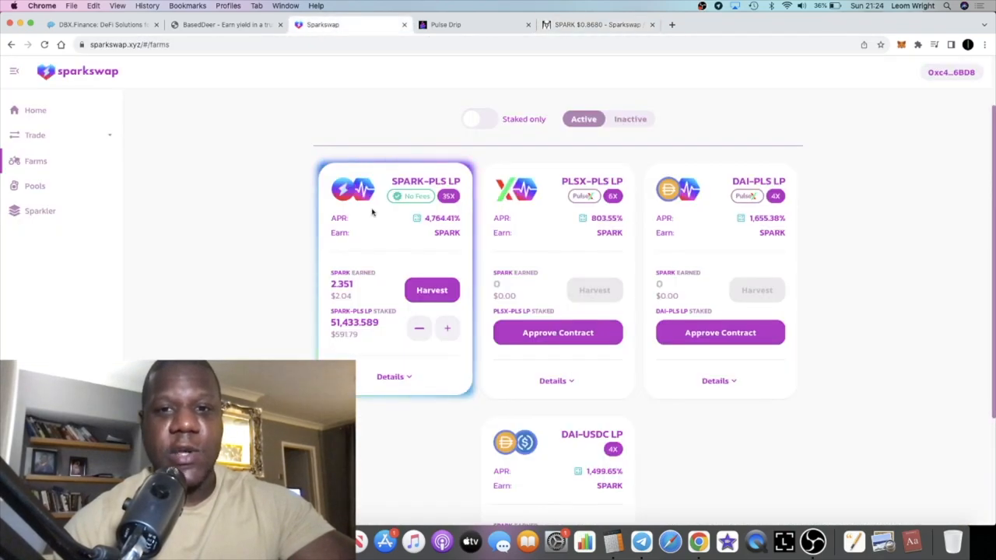
pyautogui.click(35, 109)
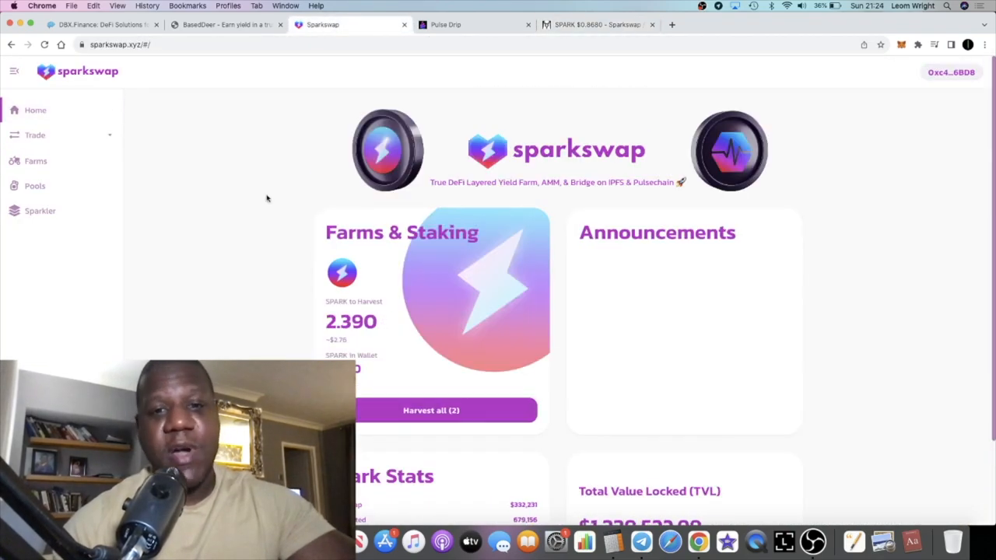